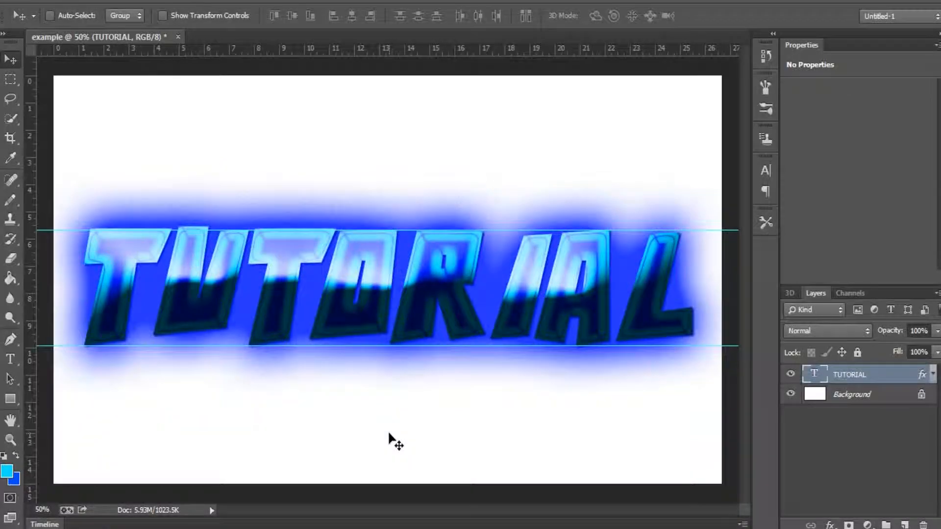
{"action": "mouse_move", "coordinate": [545, 456]}
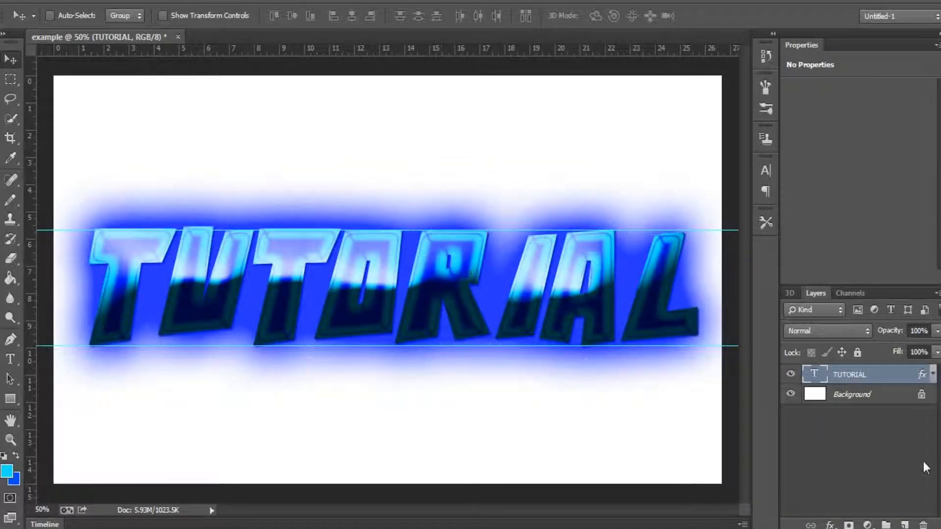
{"action": "mouse_move", "coordinate": [153, 211]}
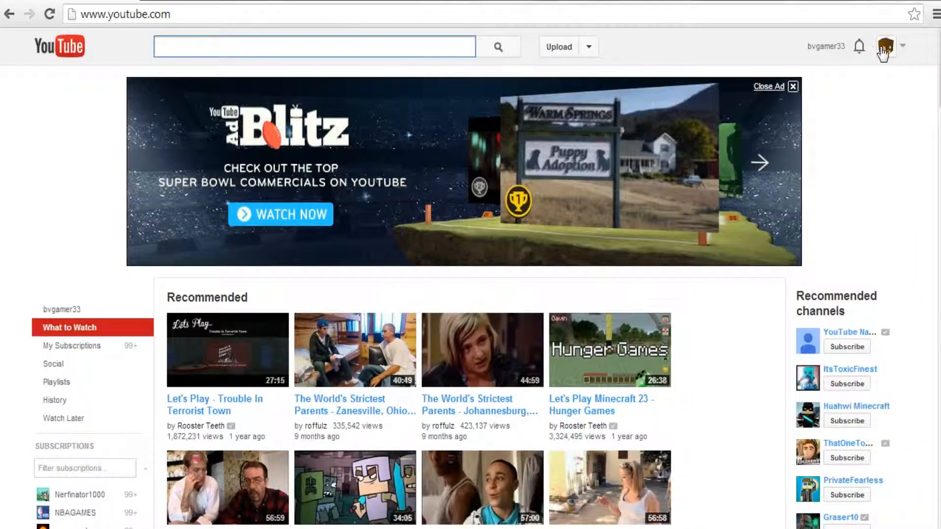
- Go to the bvgamer33 channel page via the account menu and select its URL
{"action": "left_click", "coordinate": [886, 47]}
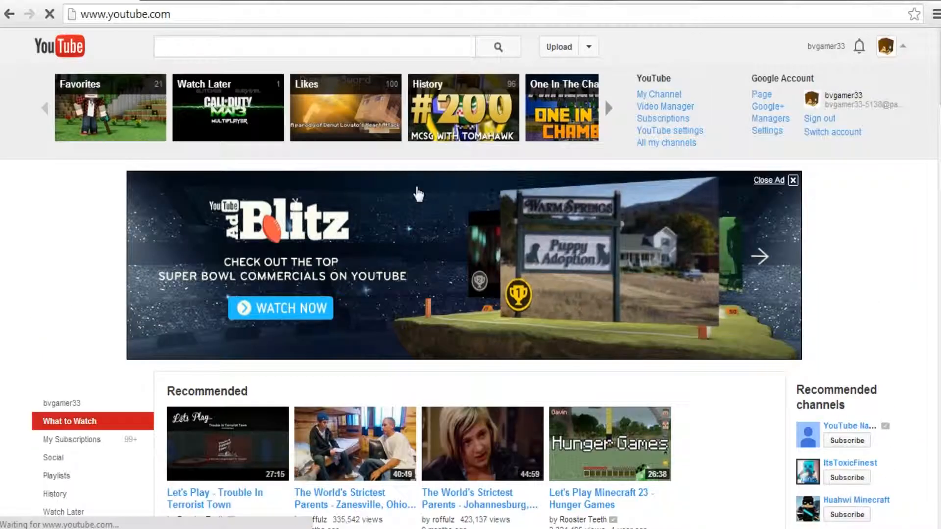
{"action": "left_click", "coordinate": [659, 94]}
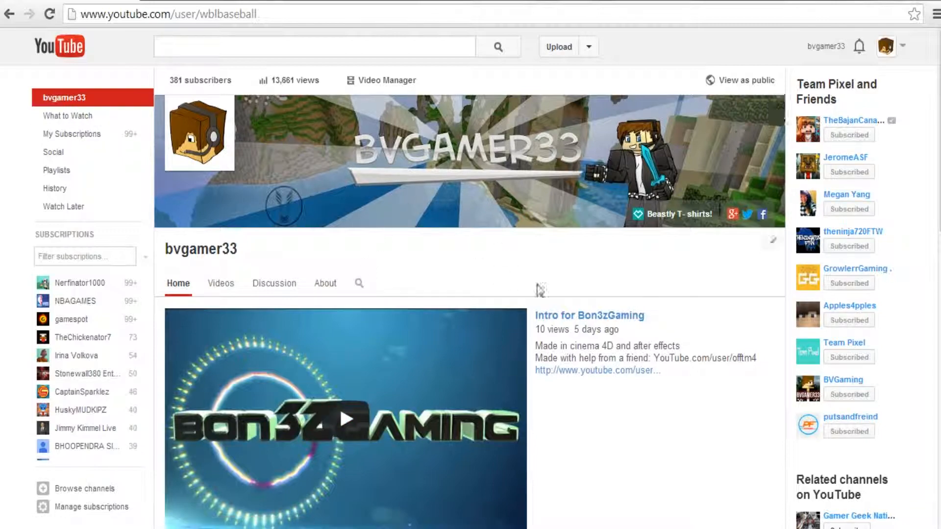
{"action": "scroll", "scroll_direction": "down", "scroll_amount": 3}
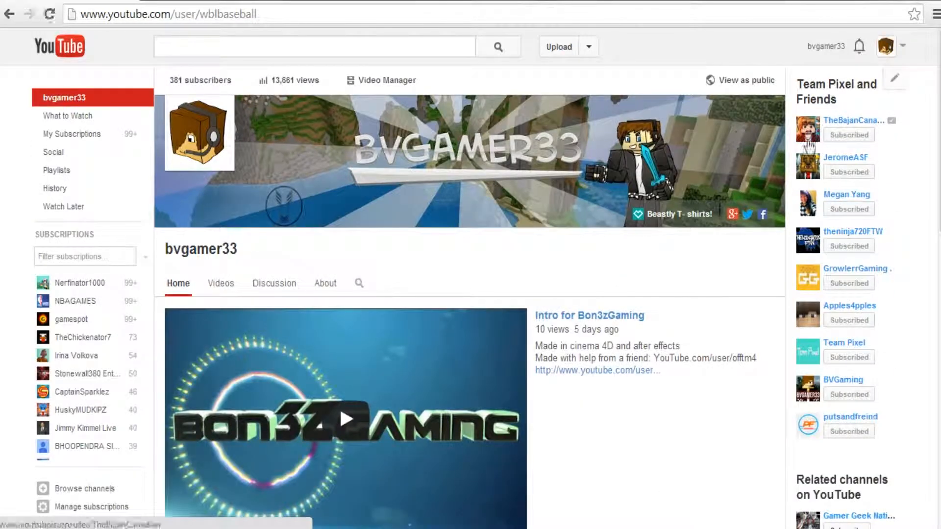
{"action": "mouse_move", "coordinate": [847, 157]}
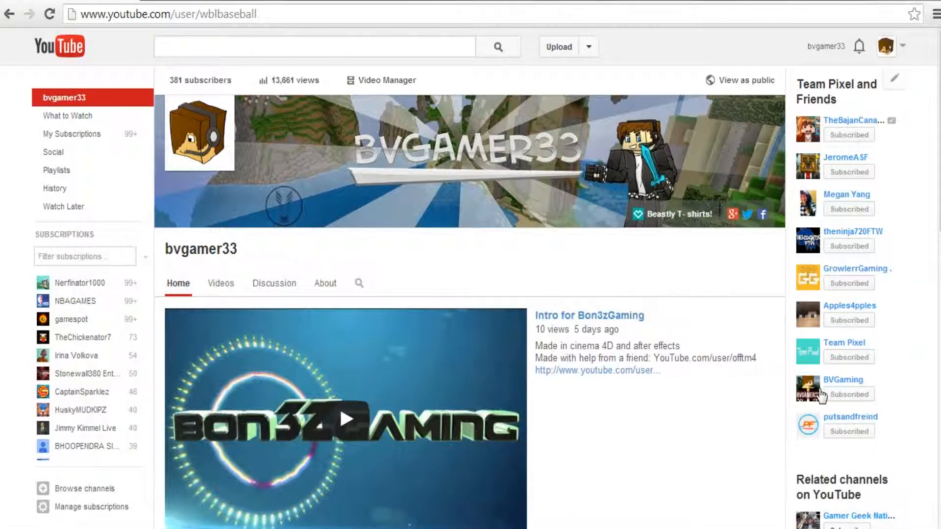
{"action": "mouse_move", "coordinate": [820, 395]}
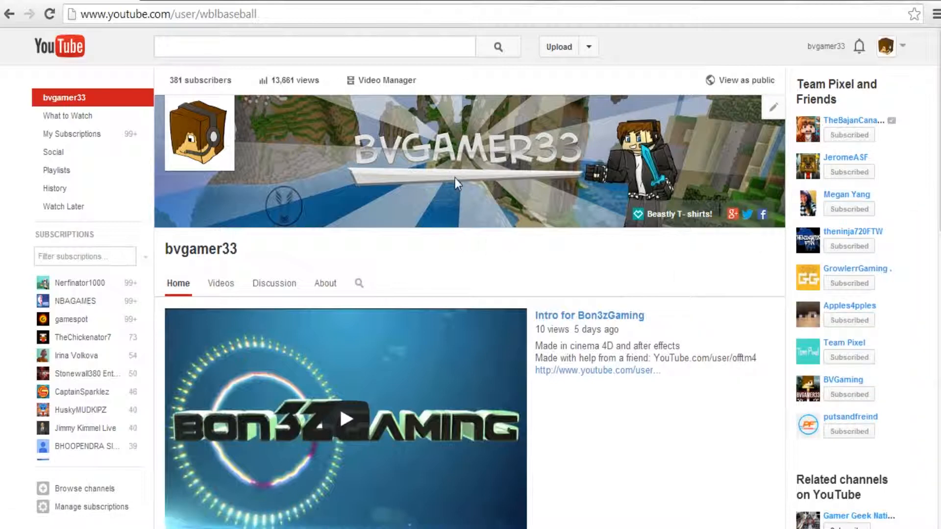
{"action": "left_click", "coordinate": [167, 13]}
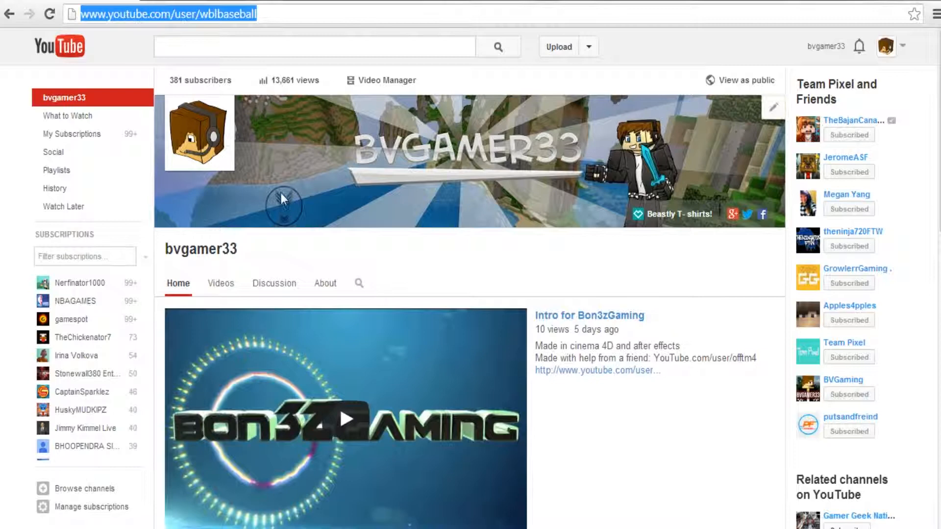
{"action": "mouse_move", "coordinate": [335, 132]}
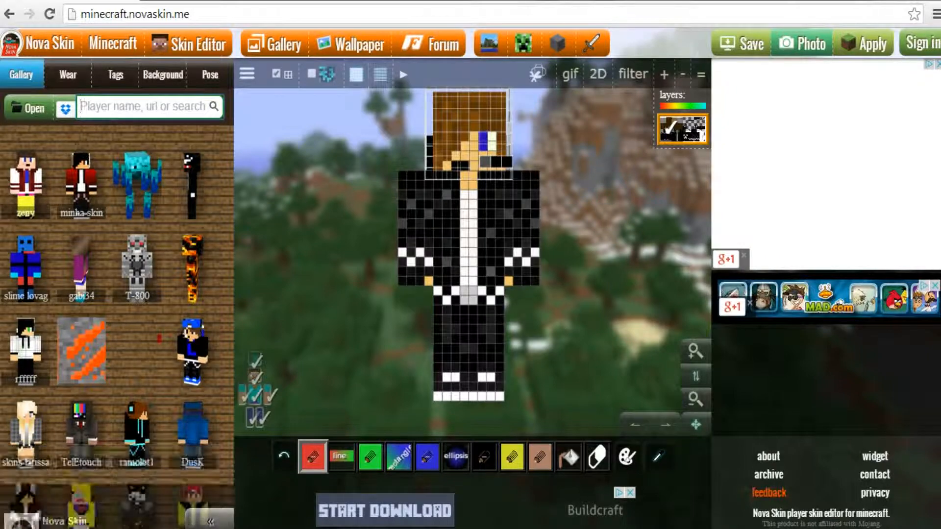
- Search the bvgamer33 skin and browse the Wear, Background and Pose settings
{"action": "type", "text": "bvgamer33"}
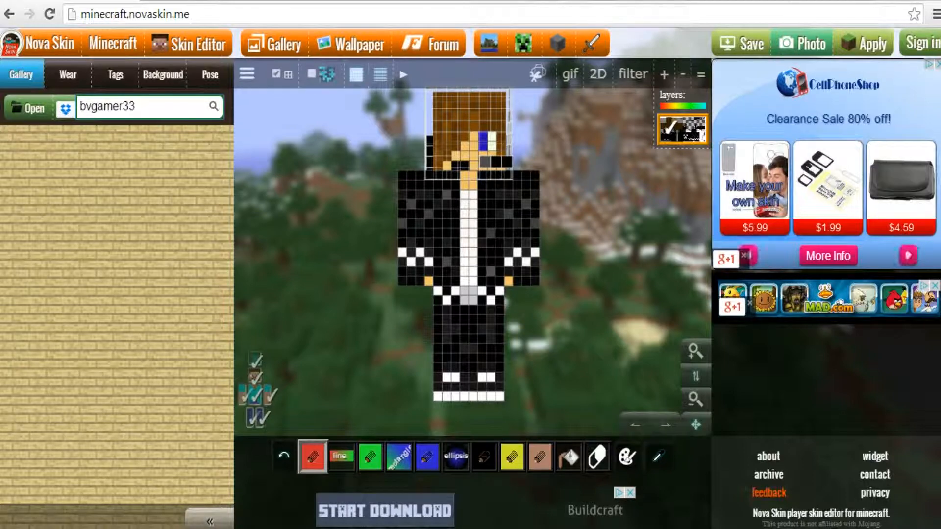
{"action": "left_click", "coordinate": [212, 107]}
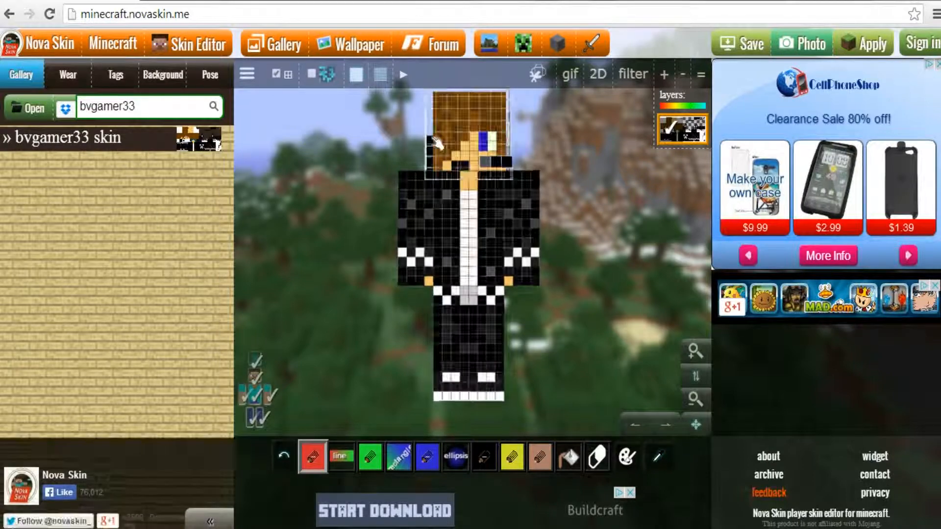
{"action": "left_click", "coordinate": [67, 75]}
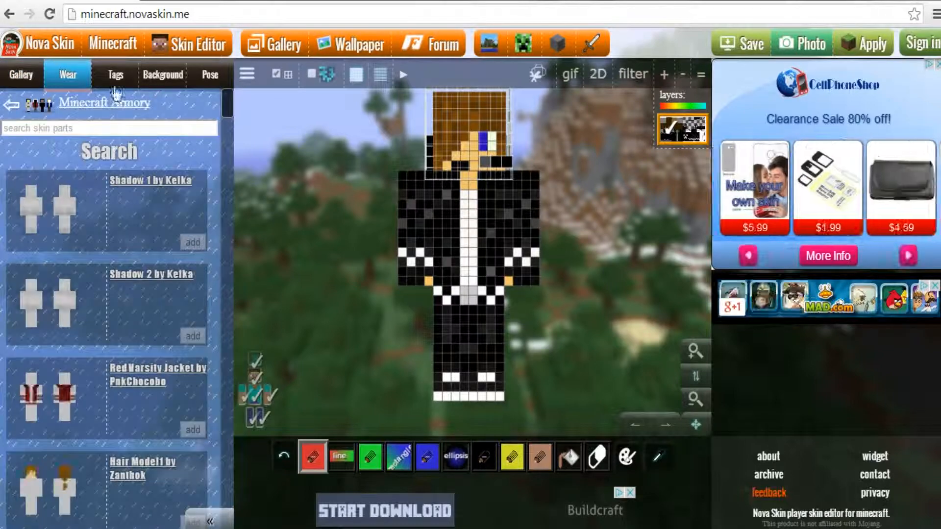
{"action": "left_click", "coordinate": [163, 74]}
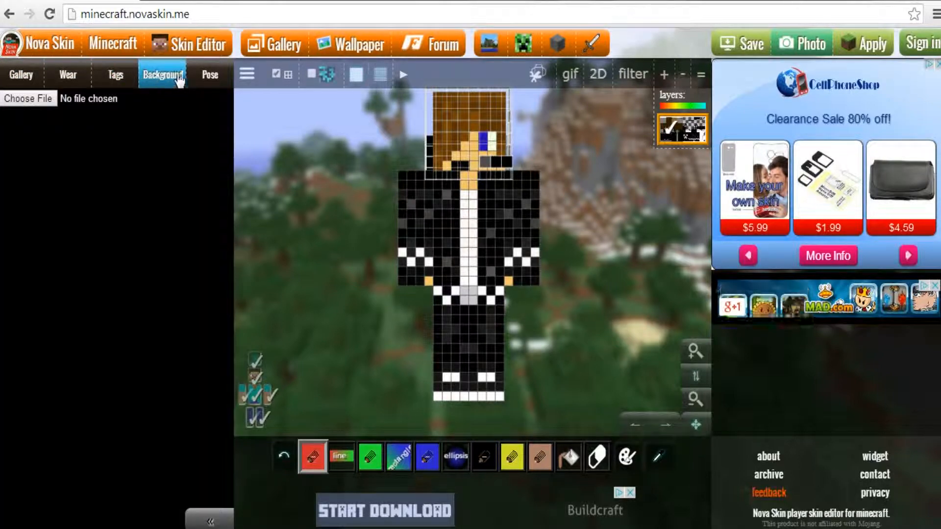
{"action": "left_click", "coordinate": [210, 74]}
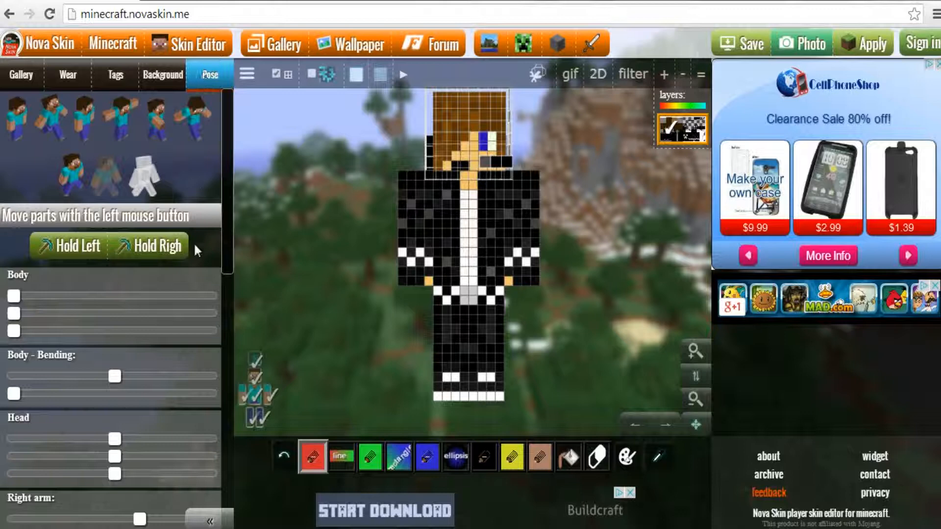
- Apply the jump pose and bring up the held-item chooser
{"action": "left_click", "coordinate": [193, 117]}
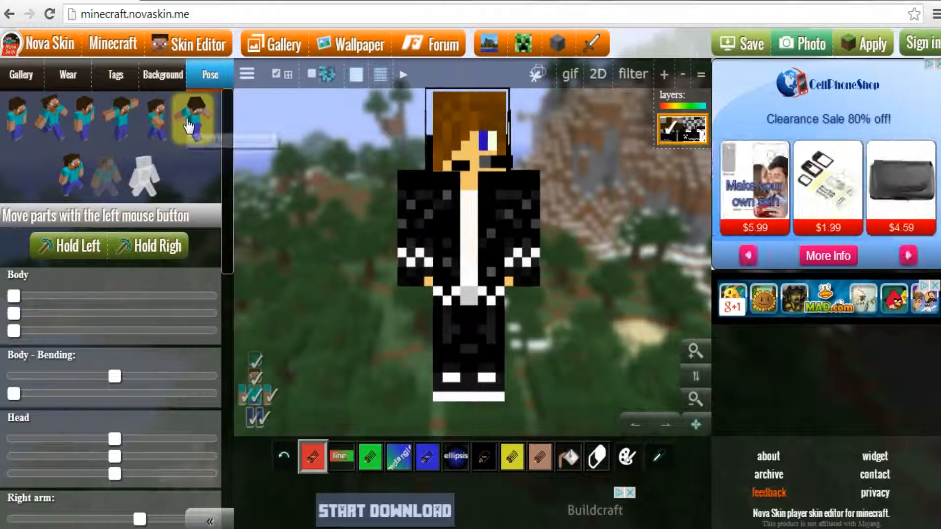
{"action": "mouse_move", "coordinate": [188, 125]}
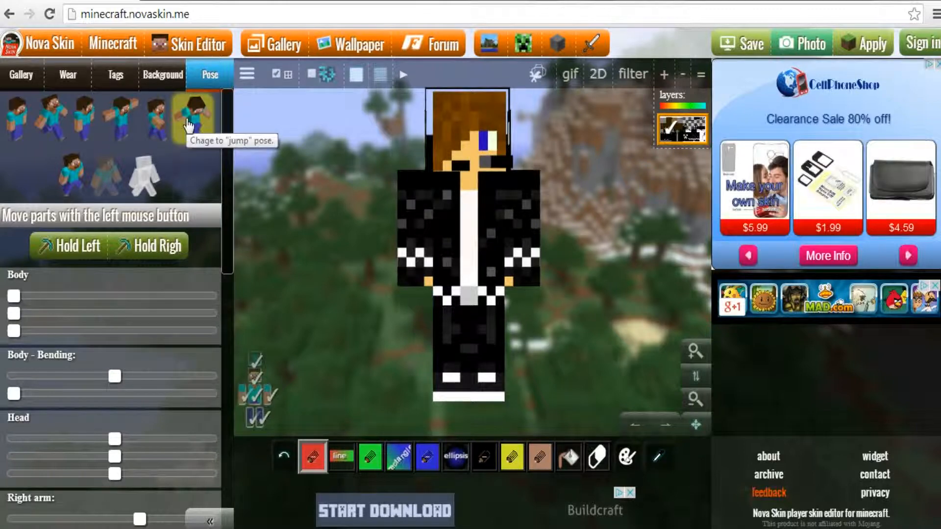
{"action": "left_click", "coordinate": [194, 116]}
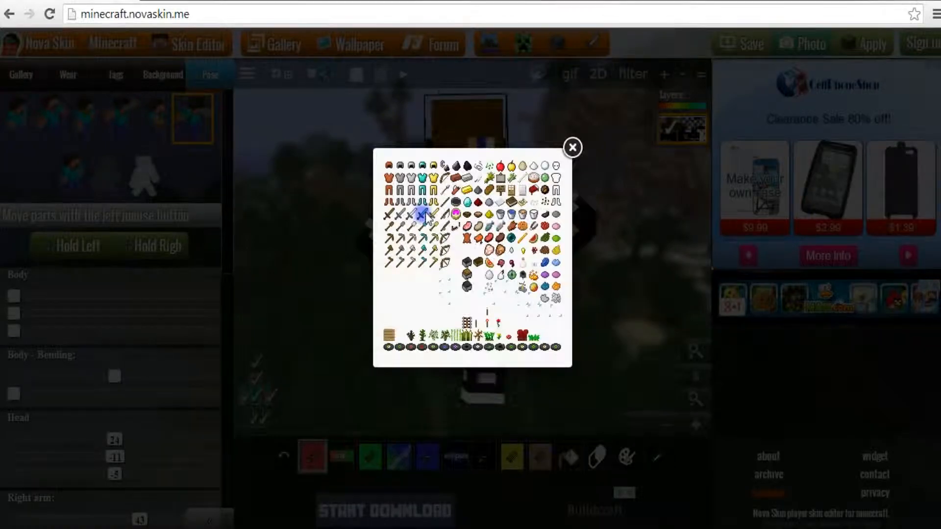
- Give the character a diamond sword and pose it with arms raised
{"action": "left_click", "coordinate": [572, 148]}
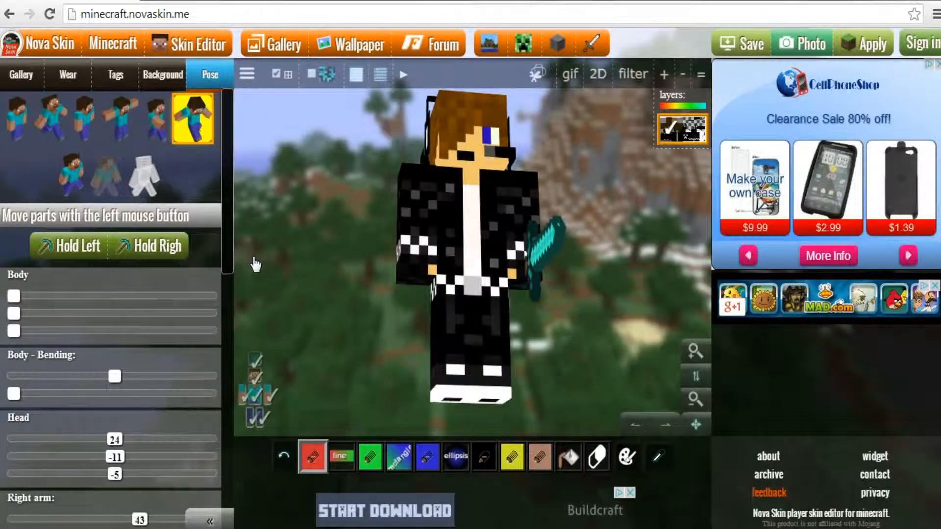
{"action": "left_click", "coordinate": [193, 119]}
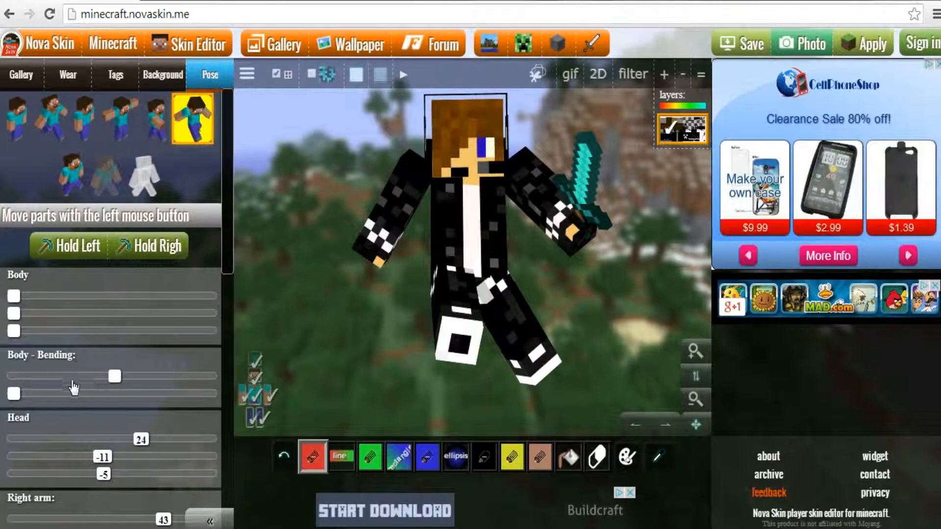
{"action": "mouse_move", "coordinate": [18, 441]}
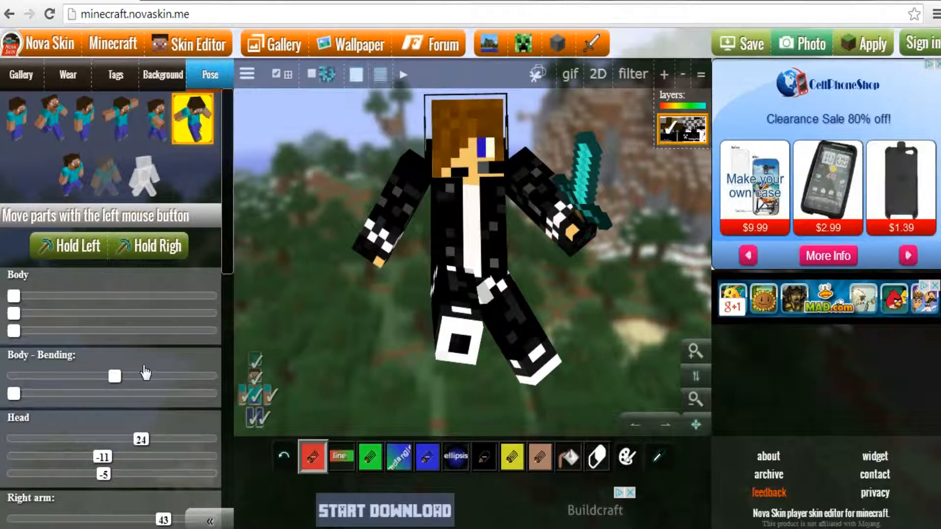
{"action": "mouse_move", "coordinate": [214, 289]}
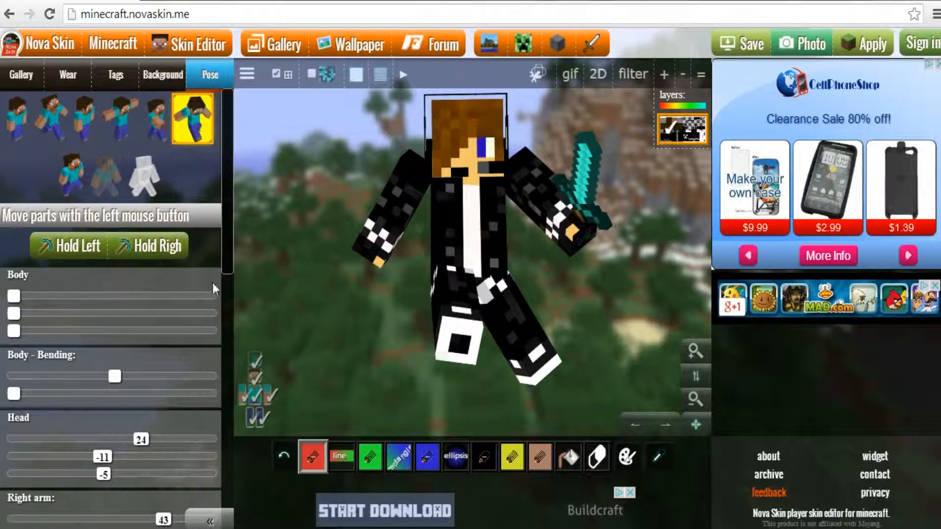
- Adjust the bending sliders so the right arm bends less and the left arm more
{"action": "scroll", "scroll_direction": "down", "scroll_amount": 3}
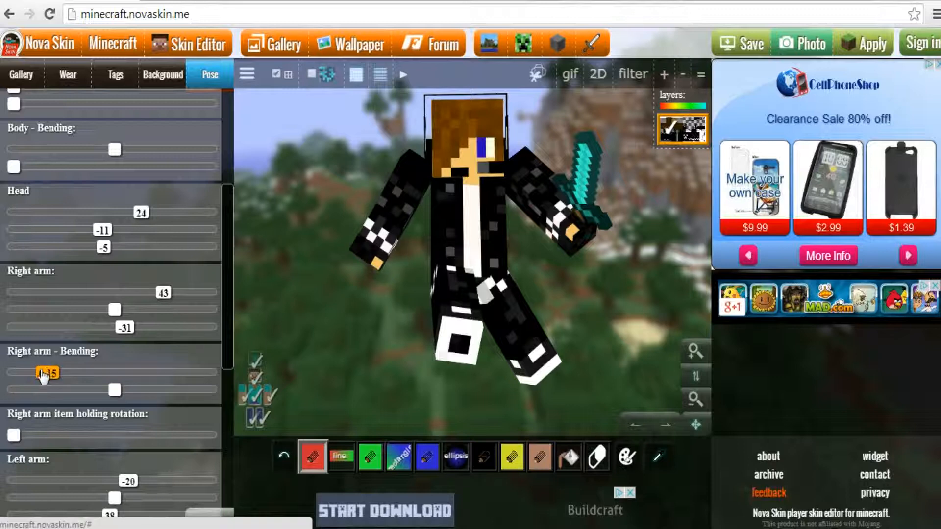
{"action": "left_click_drag", "start_coordinate": [42, 372], "coordinate": [26, 372]}
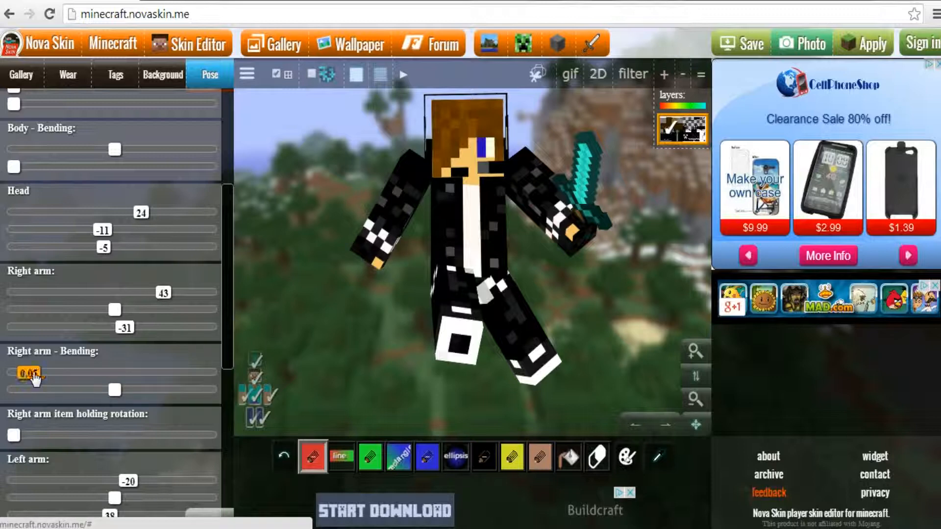
{"action": "scroll", "scroll_direction": "down", "scroll_amount": 3}
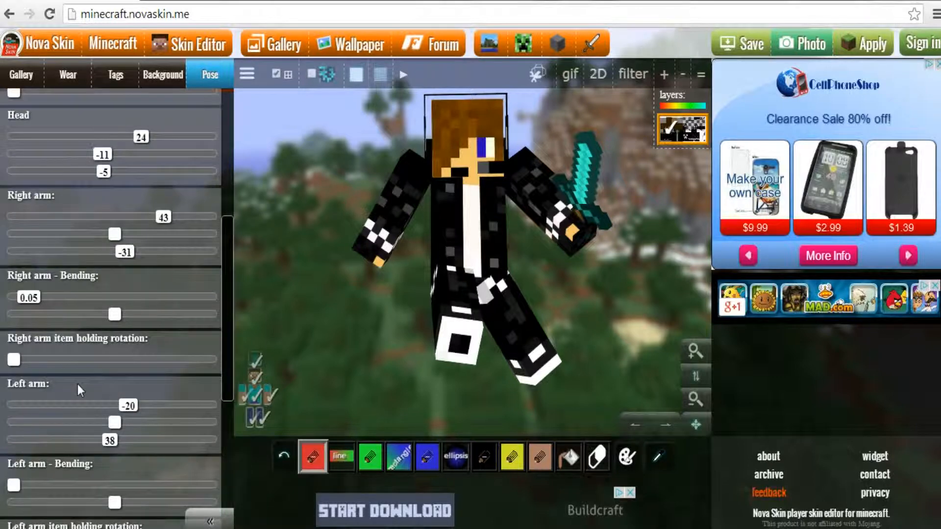
{"action": "scroll", "scroll_direction": "down", "scroll_amount": 3}
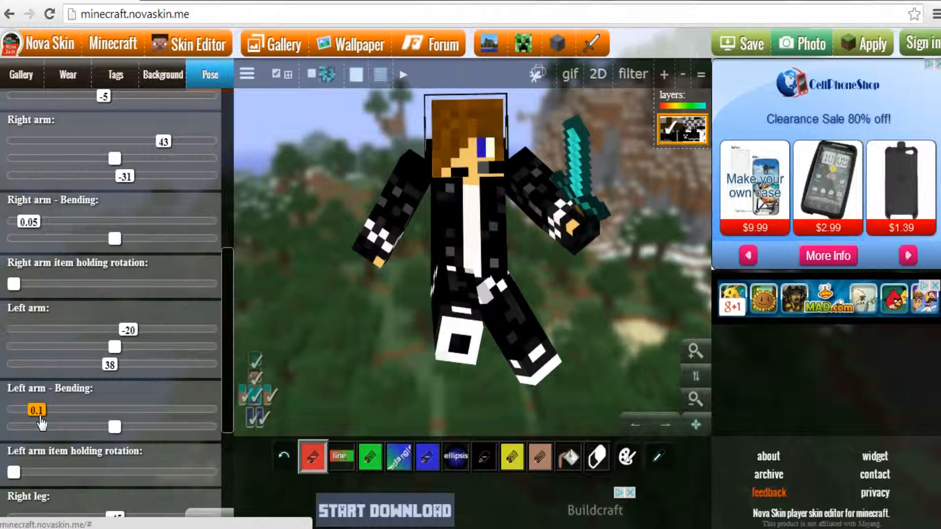
{"action": "left_click_drag", "start_coordinate": [36, 410], "coordinate": [57, 411]}
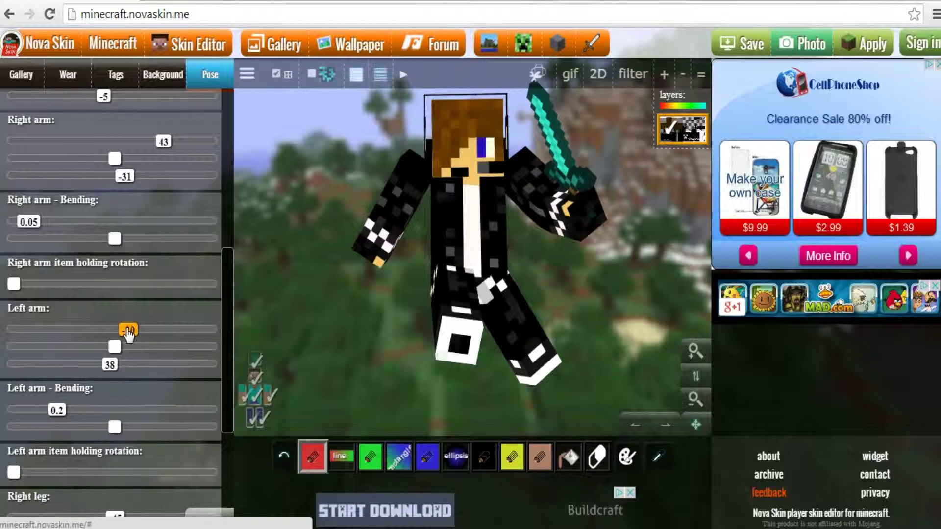
- Rotate and bend the sword arm until the diamond blade points upward
{"action": "left_click_drag", "start_coordinate": [126, 329], "coordinate": [114, 329]}
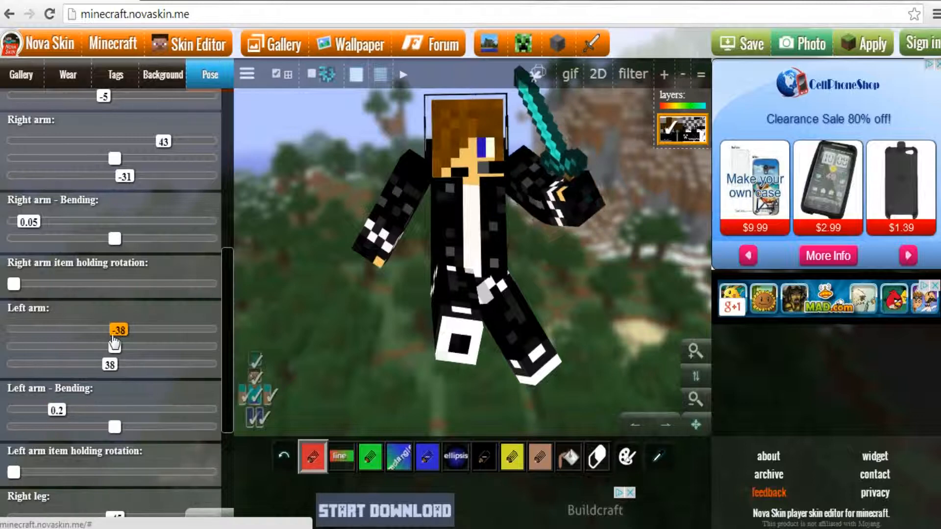
{"action": "left_click_drag", "start_coordinate": [115, 331], "coordinate": [148, 331]}
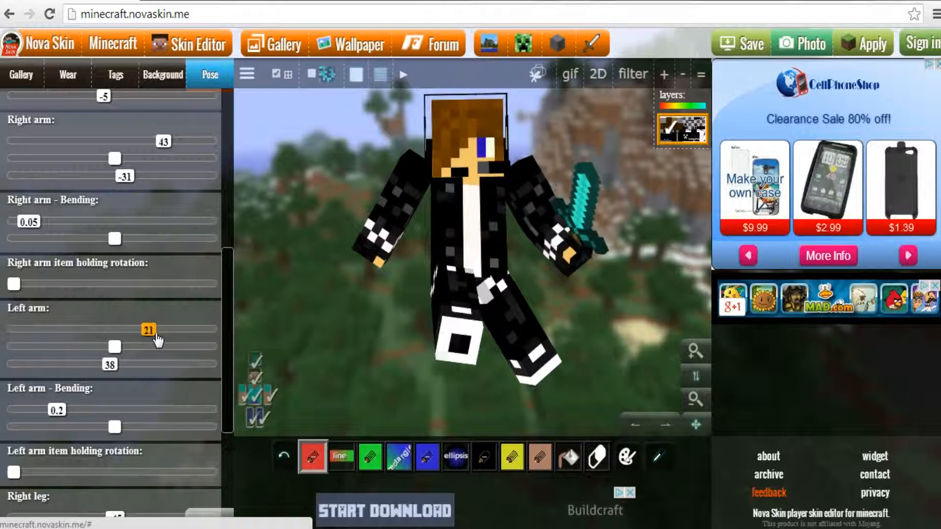
{"action": "left_click_drag", "start_coordinate": [149, 330], "coordinate": [139, 335]}
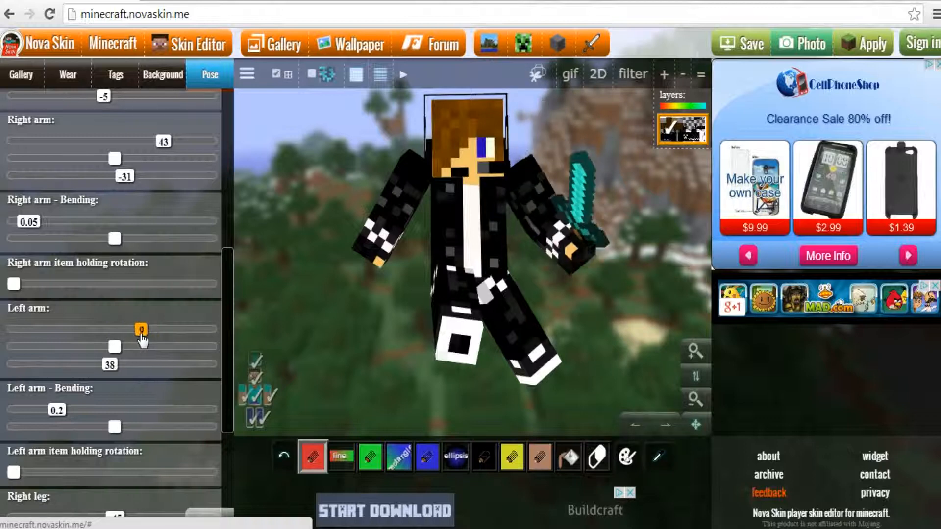
{"action": "left_click_drag", "start_coordinate": [141, 329], "coordinate": [132, 329]}
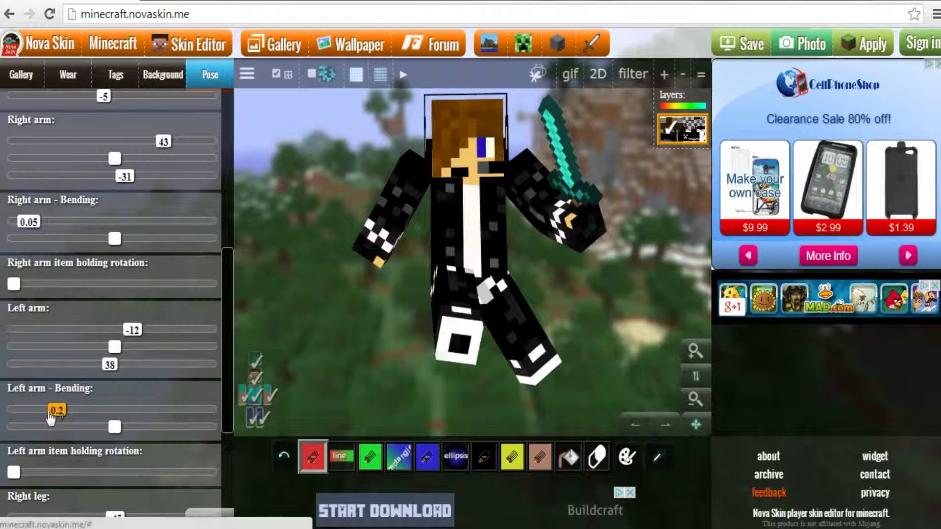
{"action": "left_click_drag", "start_coordinate": [54, 412], "coordinate": [45, 411]}
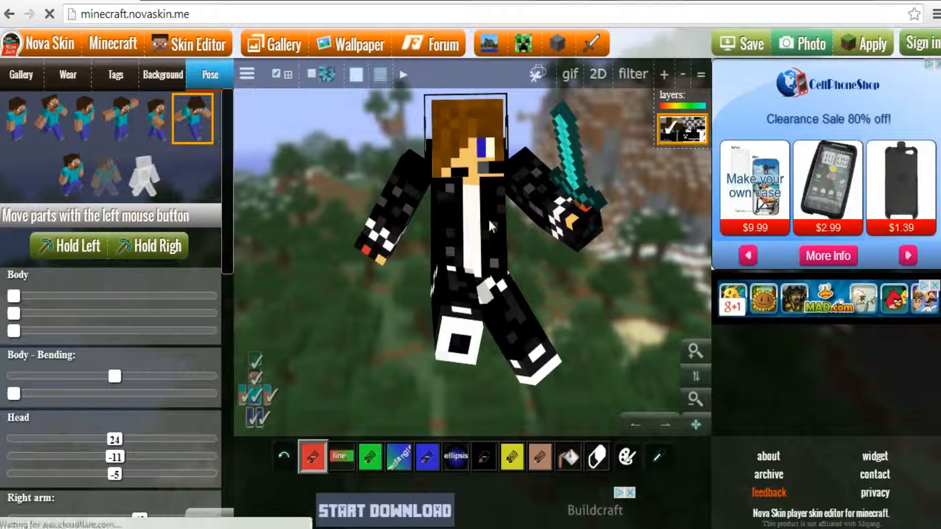
- Pick the diamond sword from the right-hand item list
{"action": "left_click", "coordinate": [21, 75]}
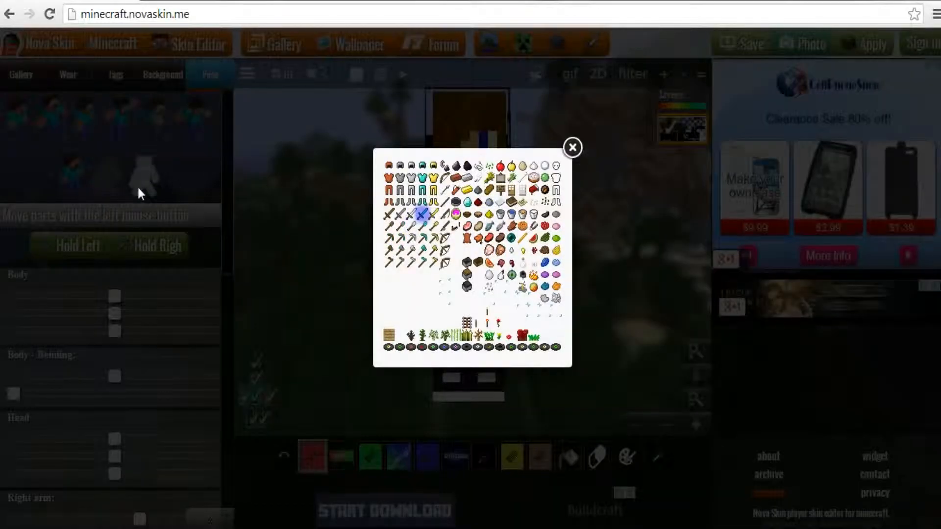
{"action": "left_click", "coordinate": [572, 147]}
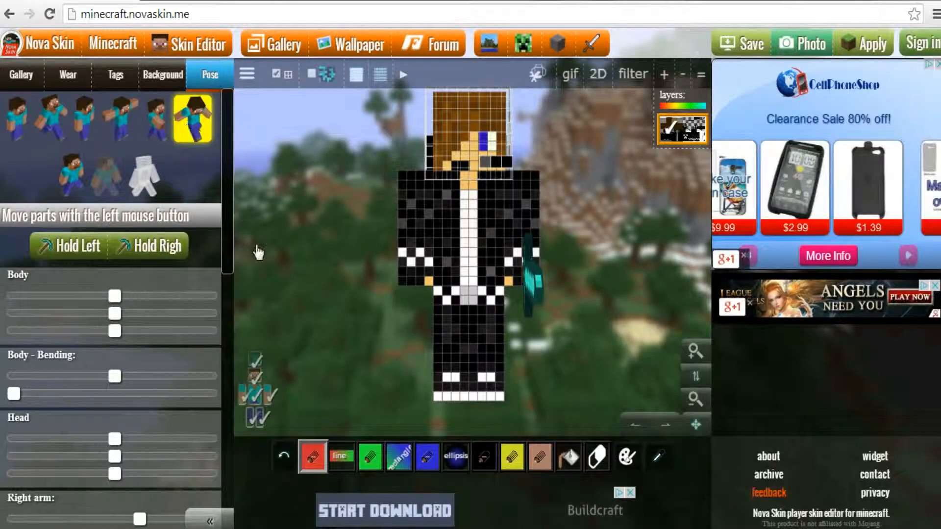
{"action": "mouse_move", "coordinate": [287, 336]}
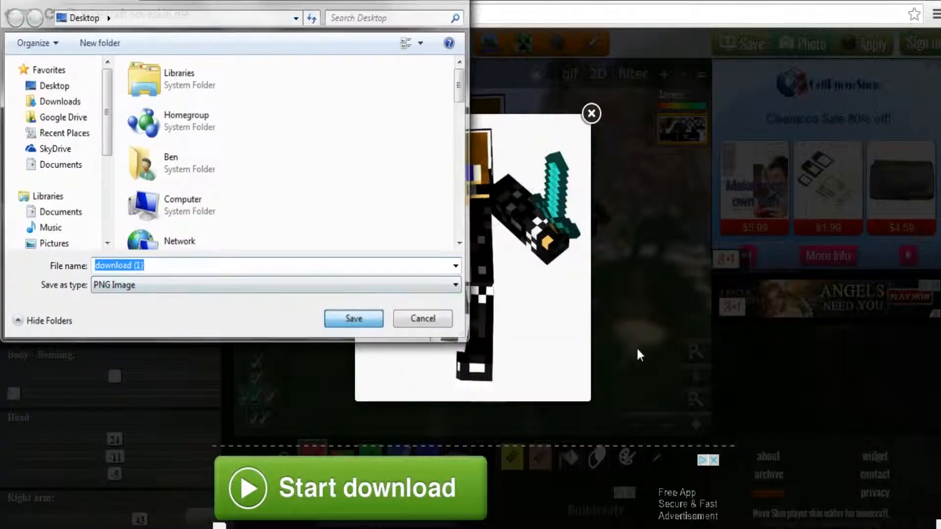
- Download the posed character render as download (1).png
{"action": "left_click", "coordinate": [353, 319]}
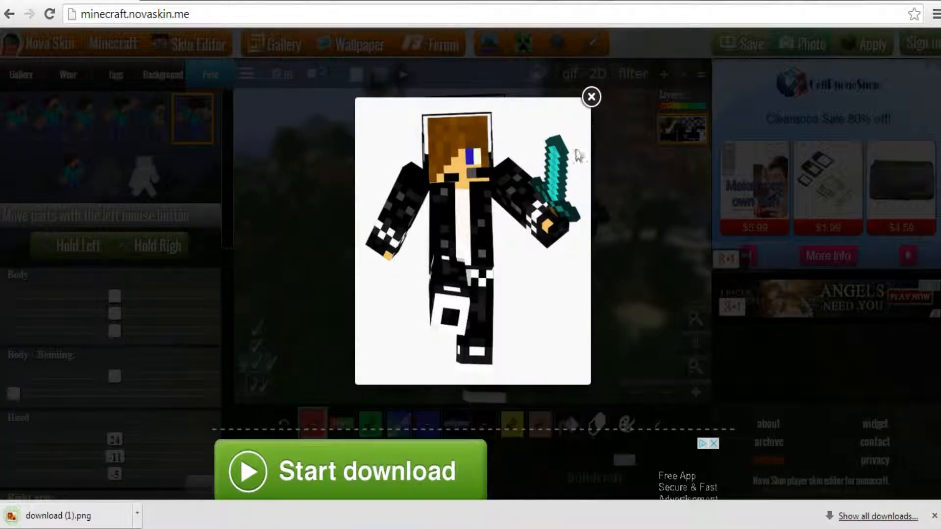
{"action": "left_click", "coordinate": [592, 95]}
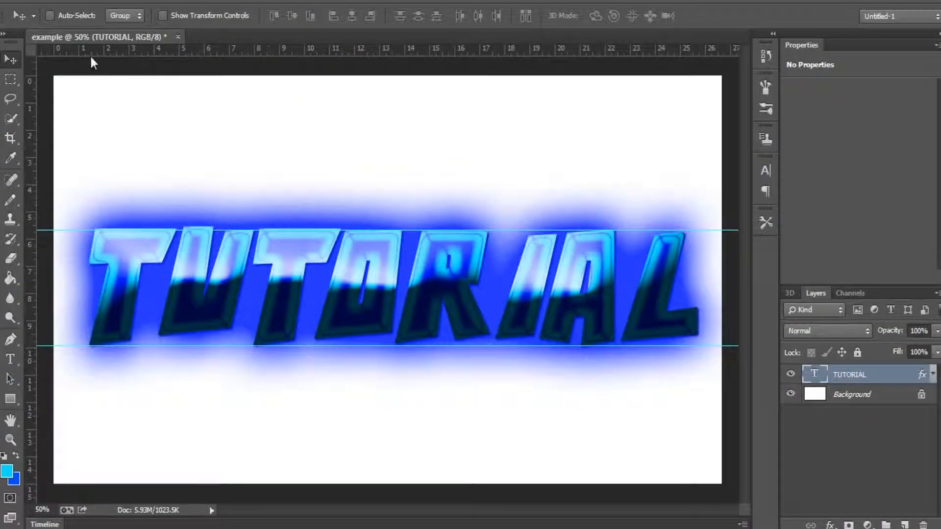
- Close the TUTORIAL example document without saving changes
{"action": "left_click", "coordinate": [178, 36]}
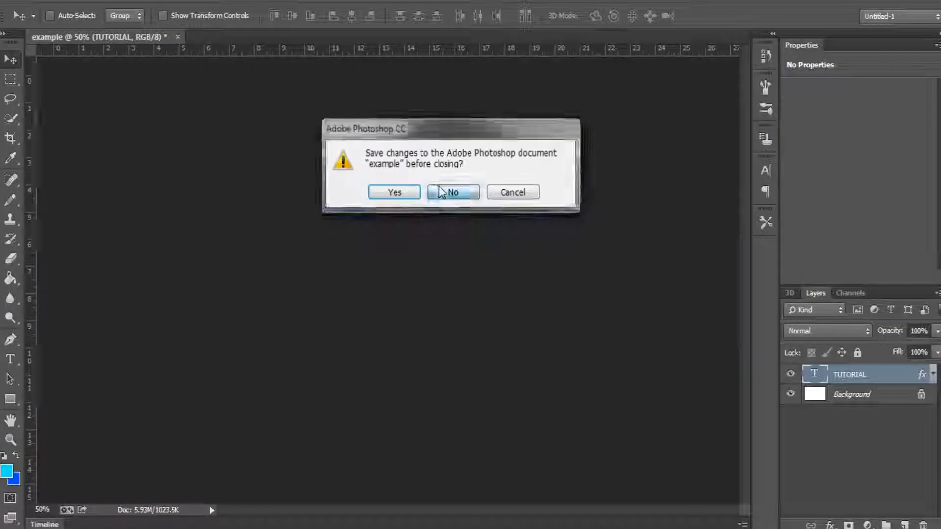
{"action": "left_click", "coordinate": [453, 192]}
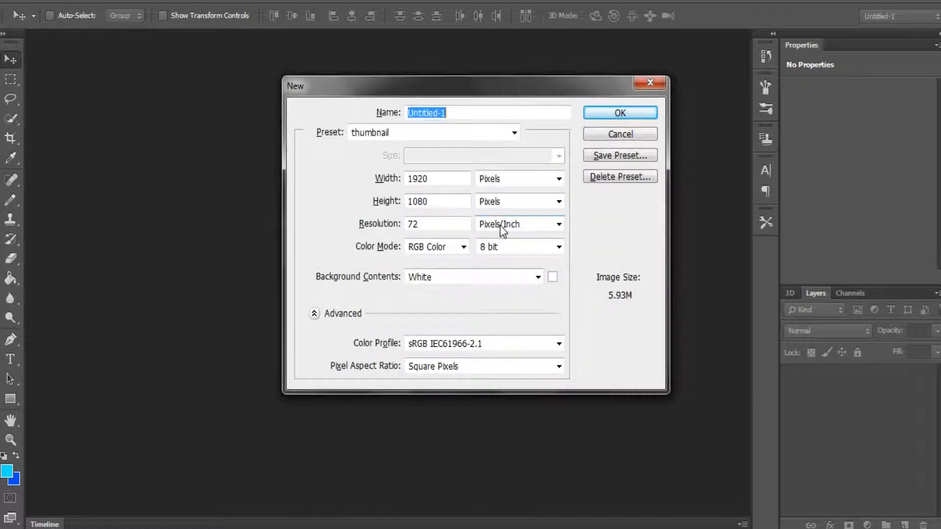
{"action": "mouse_move", "coordinate": [460, 142]}
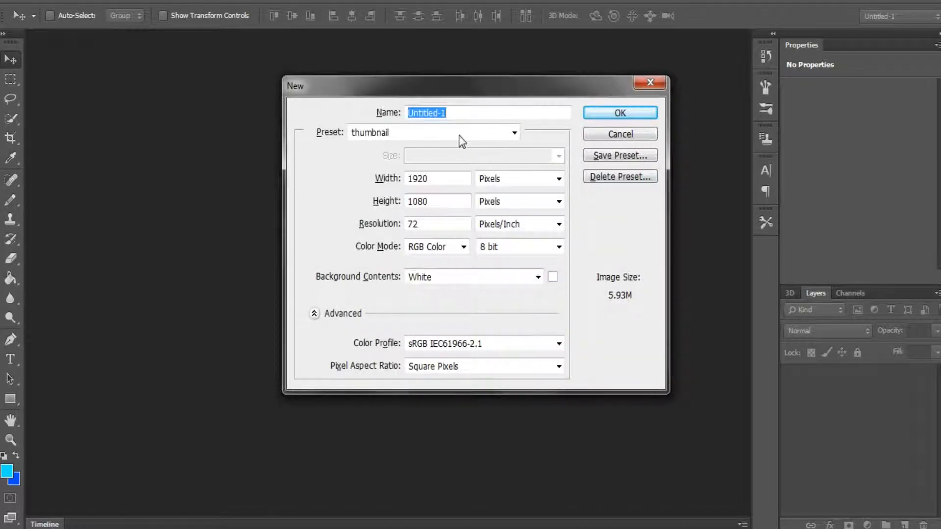
- Set up a new document from the 250×250 avatar preset named 'tut avatar'
{"action": "left_click", "coordinate": [514, 132]}
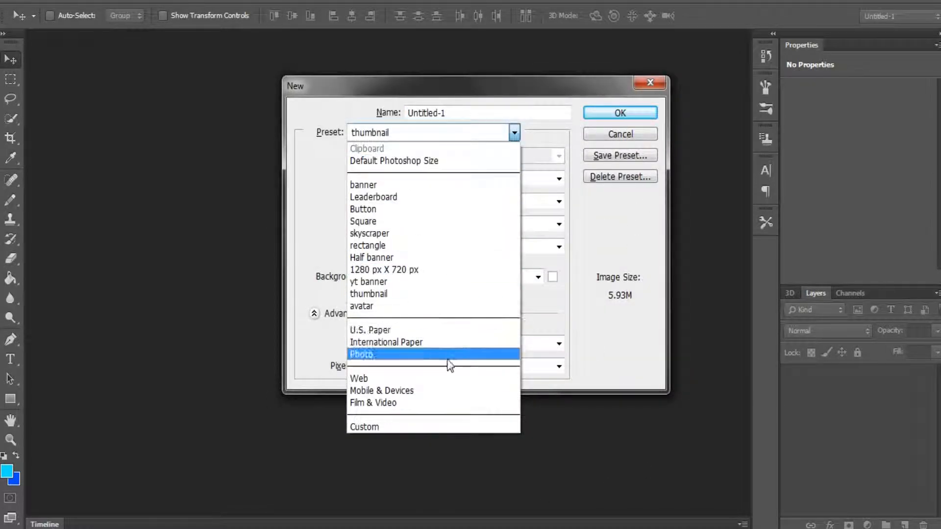
{"action": "left_click", "coordinate": [360, 306]}
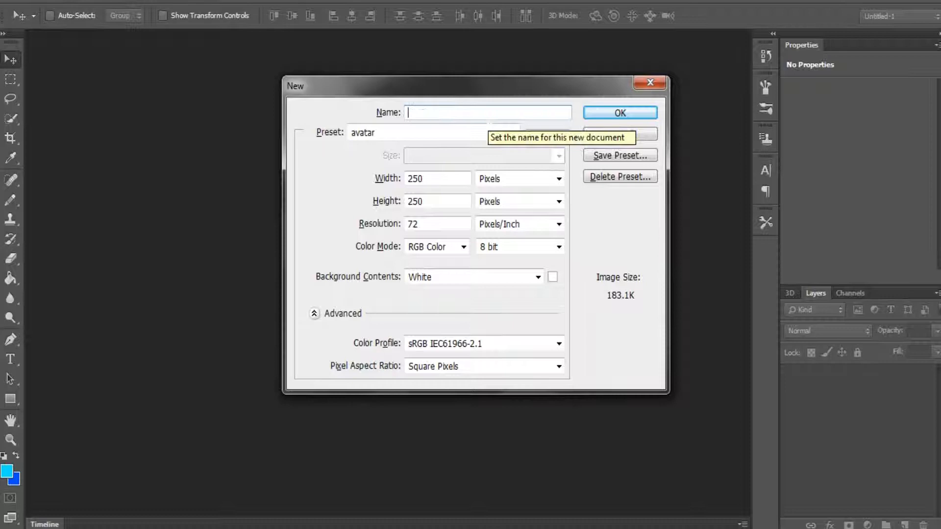
{"action": "type", "text": "tut avatar"}
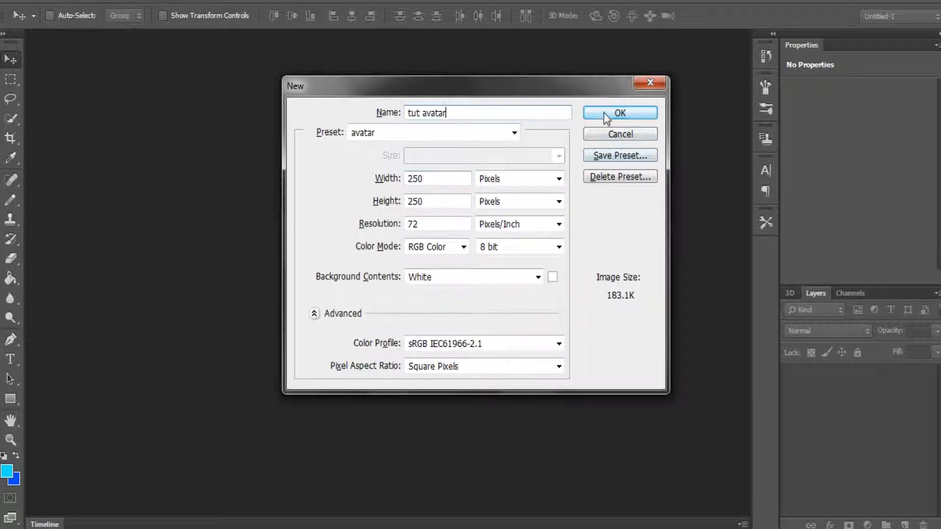
- Create the tut avatar document and minimise Photoshop to the desktop
{"action": "left_click", "coordinate": [620, 113]}
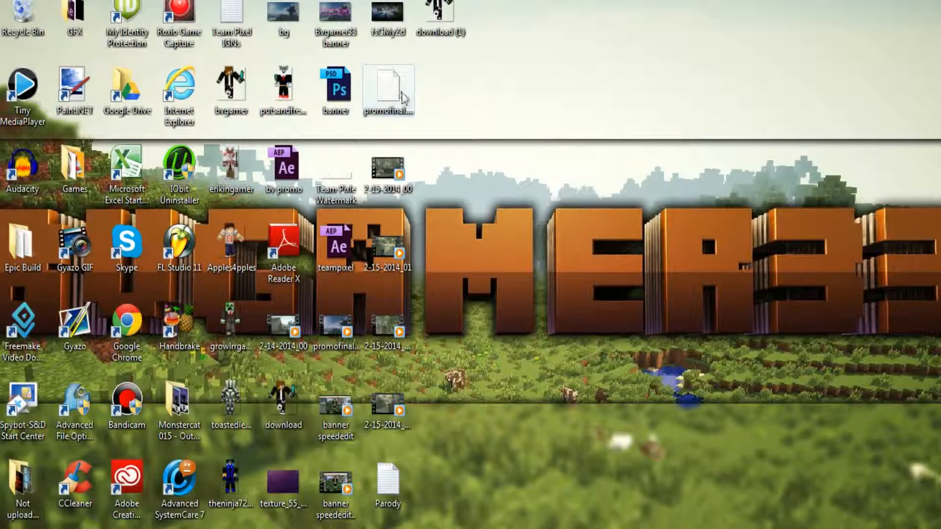
{"action": "left_click", "coordinate": [389, 485]}
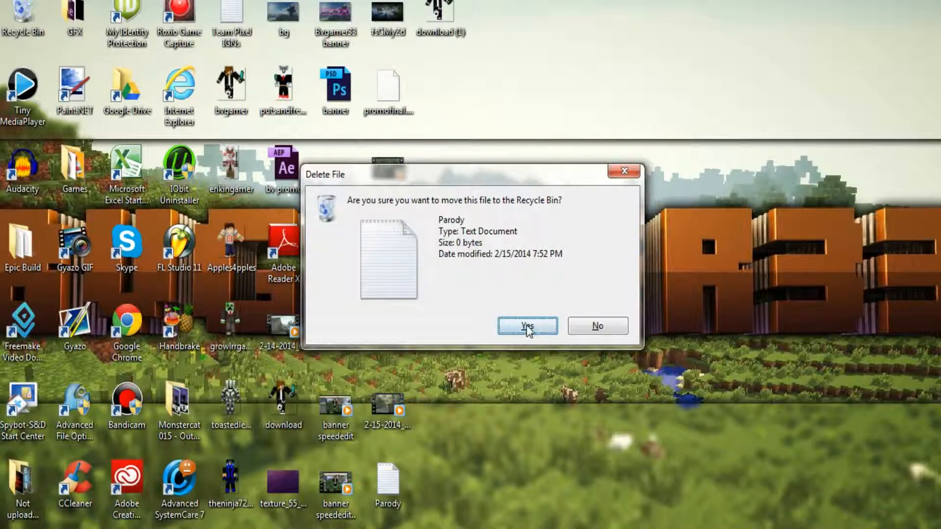
- Confirm sending the Parody text file to the Recycle Bin and return to Chrome
{"action": "left_click", "coordinate": [527, 326]}
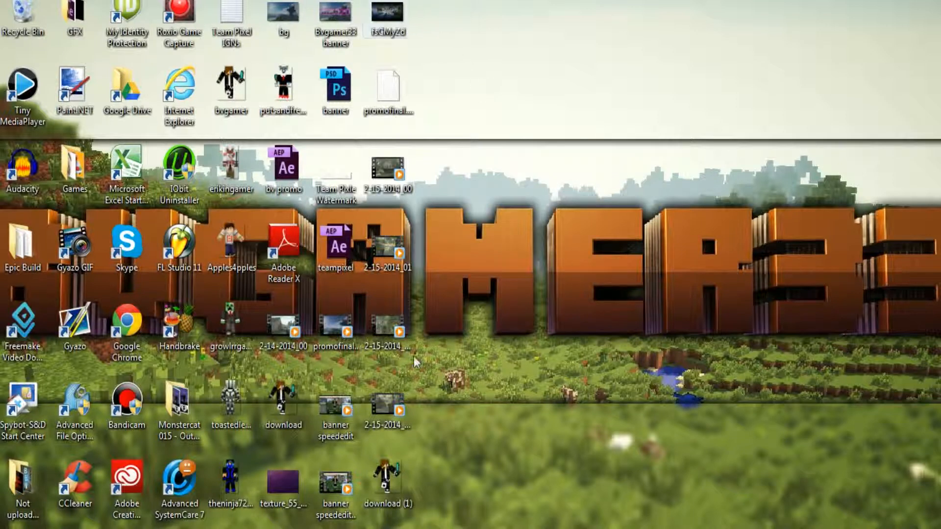
{"action": "mouse_move", "coordinate": [833, 226]}
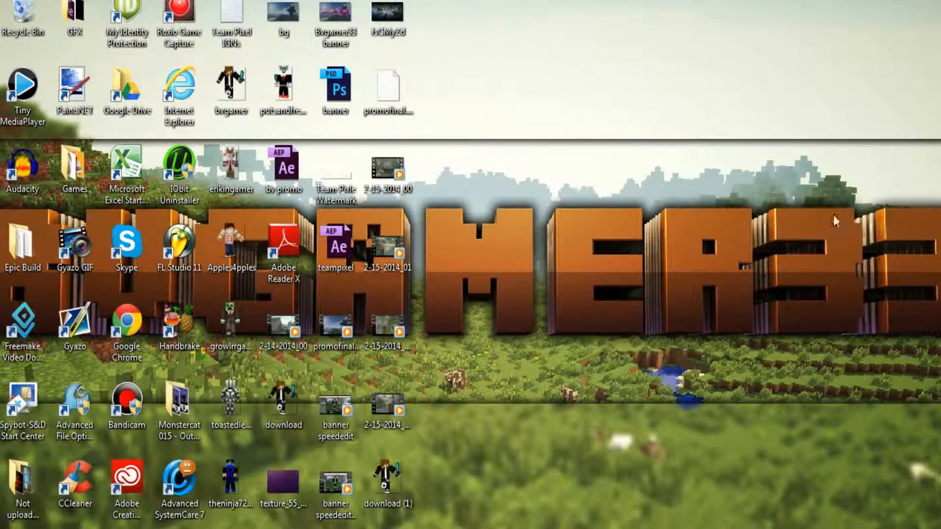
{"action": "left_click", "coordinate": [283, 15]}
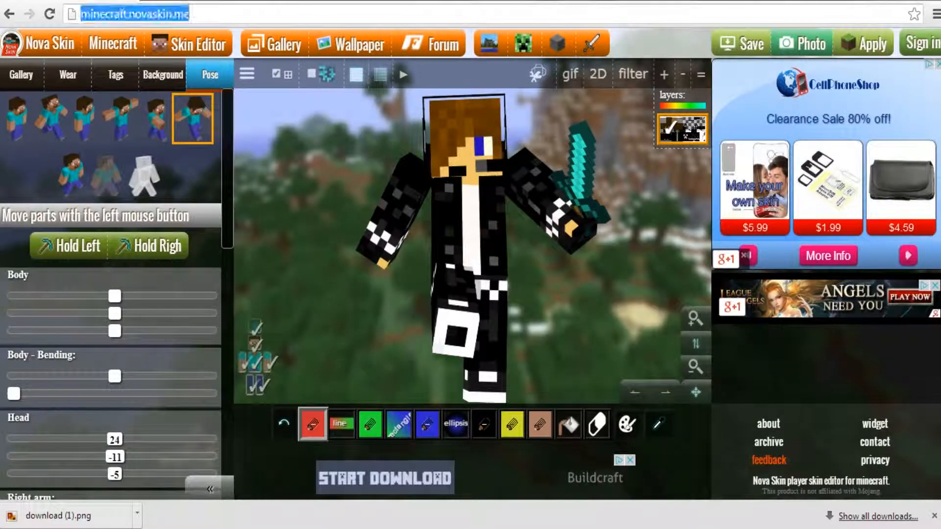
- Search 'minecraft hd wallpapers' from the address bar to reach the HDW results
{"action": "type", "text": "mine"}
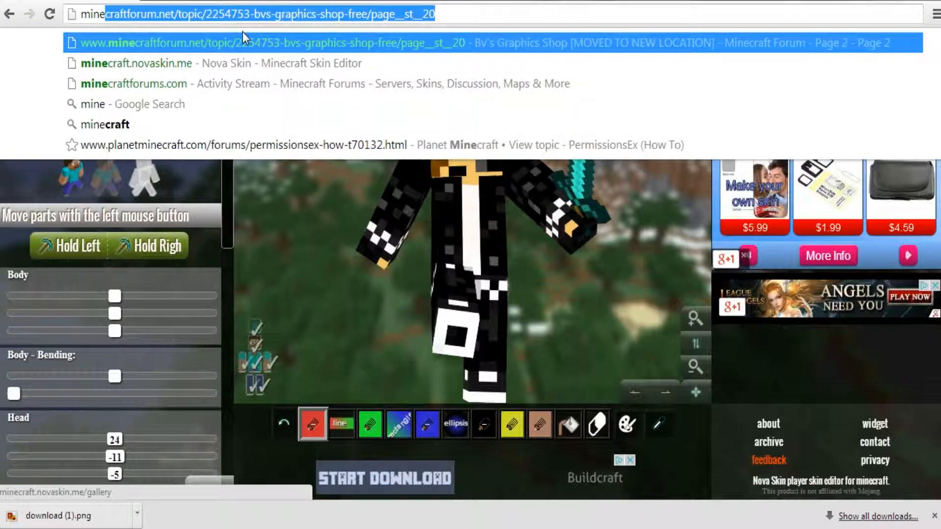
{"action": "type", "text": "minecraft h"}
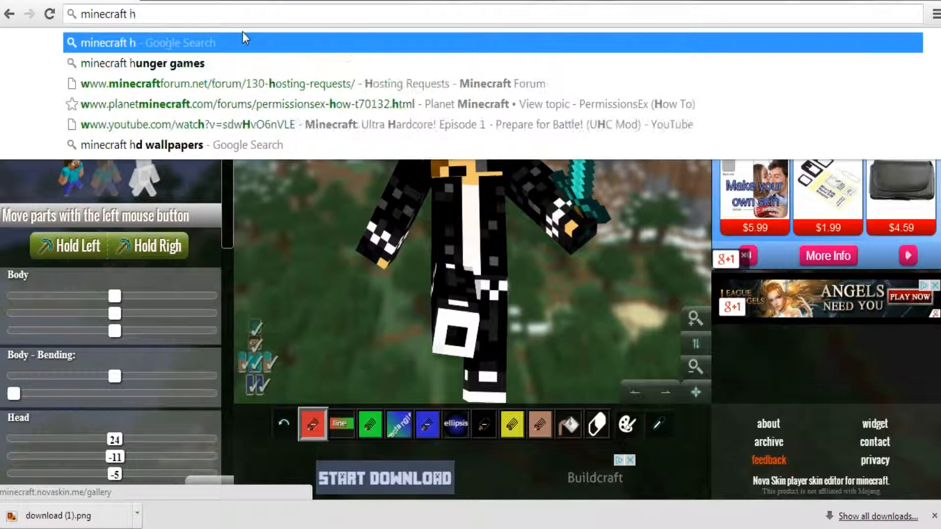
{"action": "left_click", "coordinate": [142, 146]}
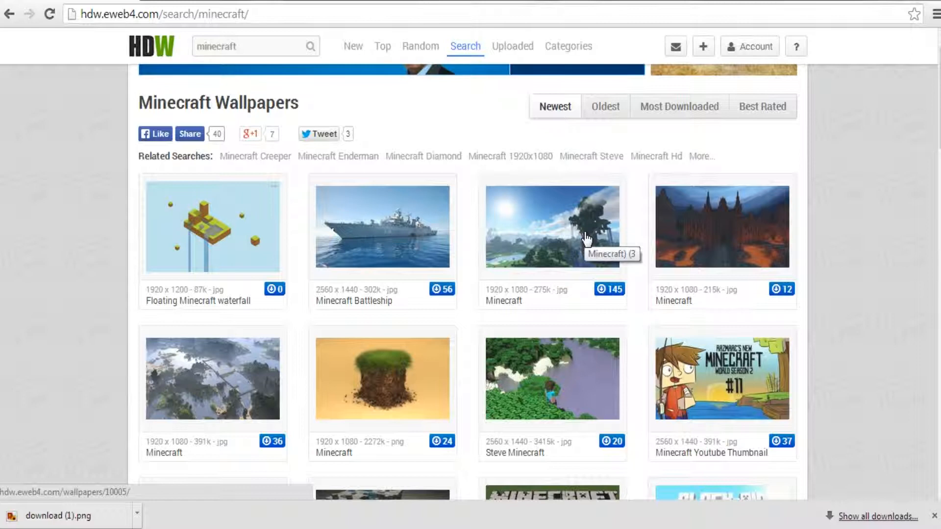
{"action": "mouse_move", "coordinate": [436, 216]}
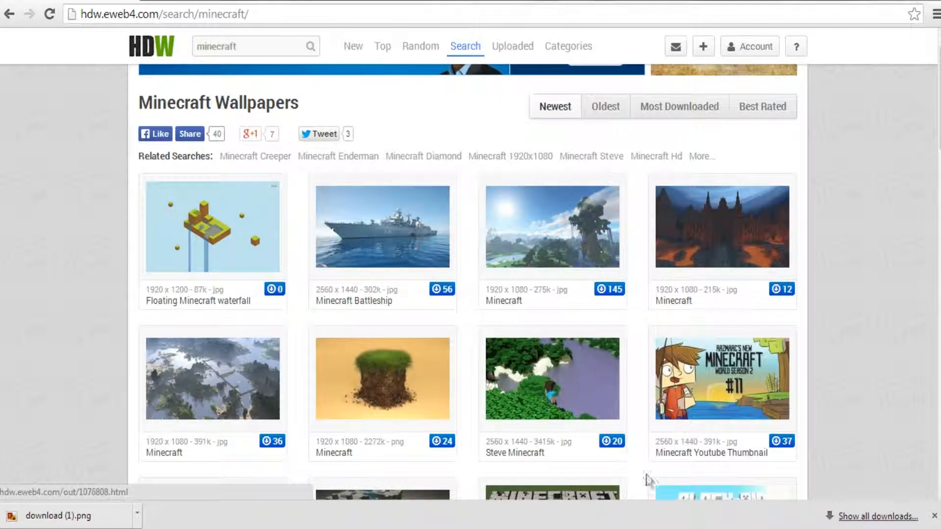
{"action": "mouse_move", "coordinate": [62, 91]}
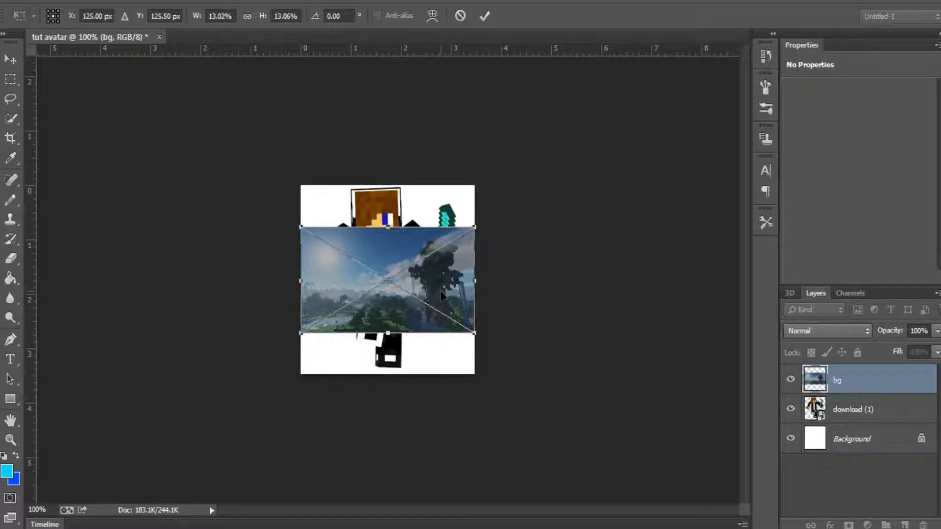
- Stretch the bg landscape to cover the canvas top to bottom and commit the transform
{"action": "left_click_drag", "start_coordinate": [388, 227], "coordinate": [388, 196]}
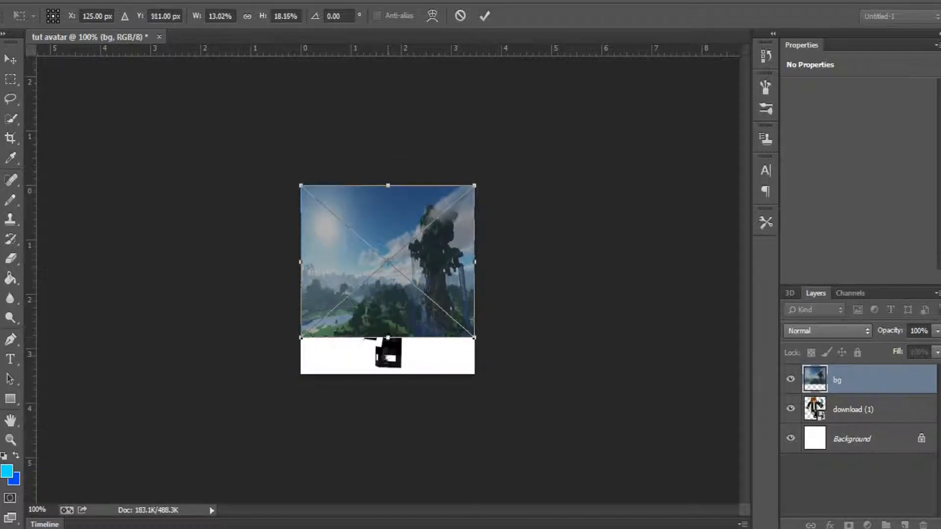
{"action": "left_click_drag", "start_coordinate": [388, 336], "coordinate": [387, 373]}
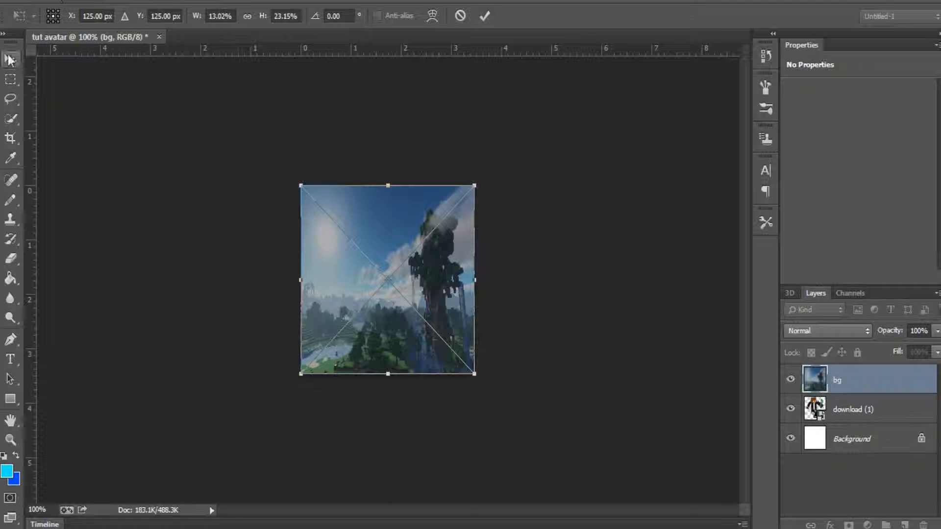
{"action": "left_click", "coordinate": [483, 16]}
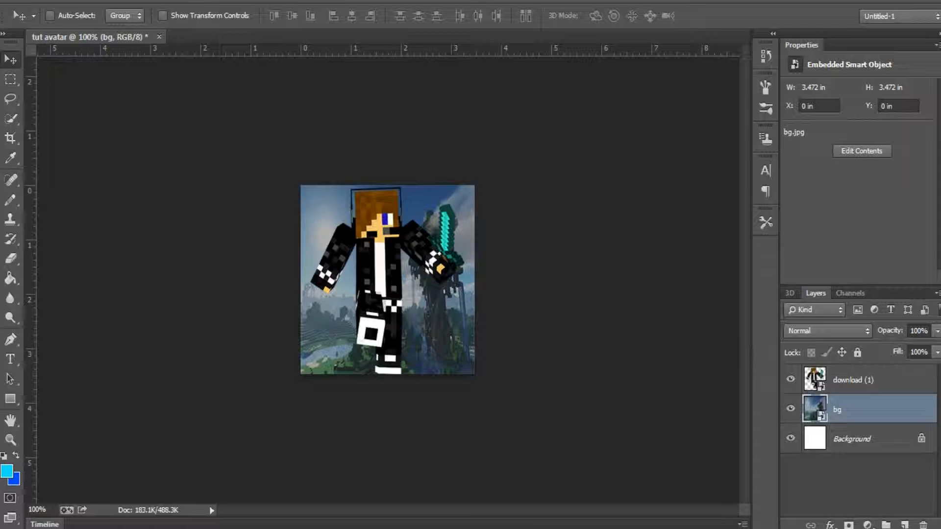
{"action": "mouse_move", "coordinate": [859, 413]}
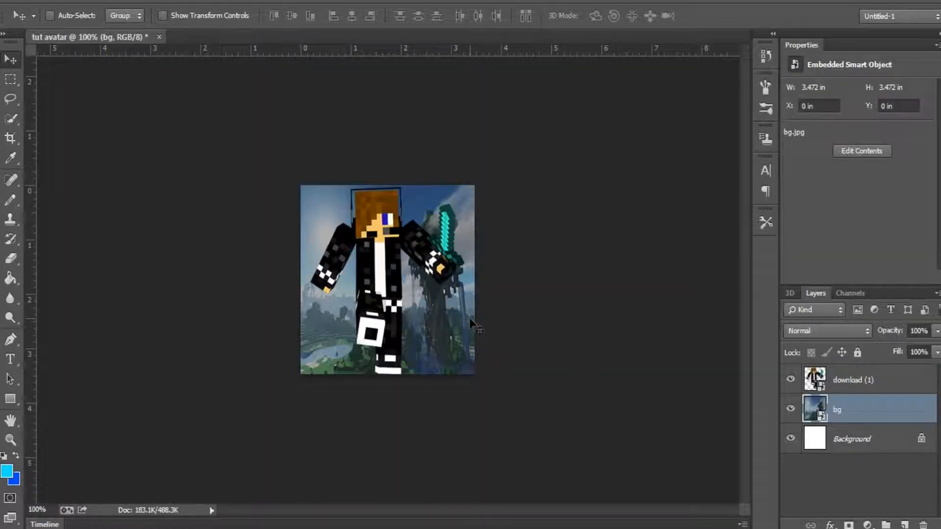
{"action": "mouse_move", "coordinate": [428, 315]}
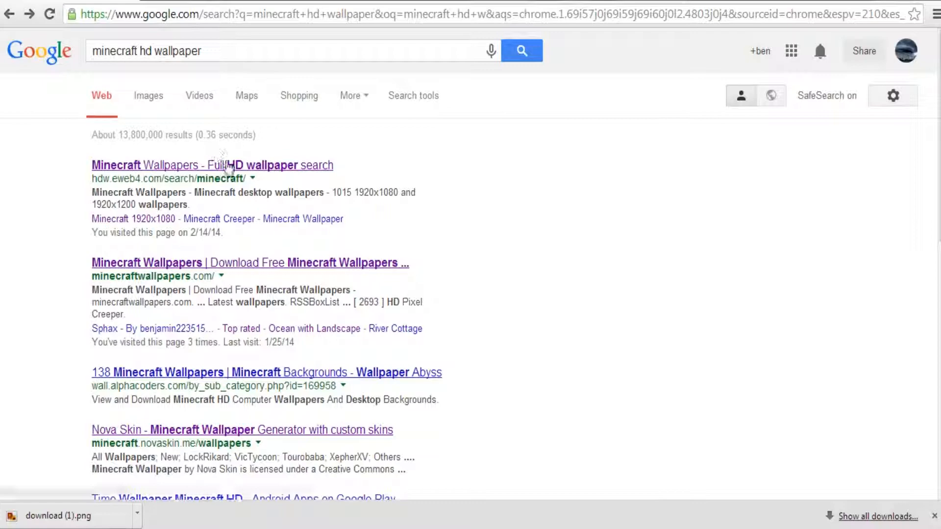
- Open the hdw.eweb4.com Minecraft wallpapers result and browse the first page
{"action": "left_click", "coordinate": [212, 165]}
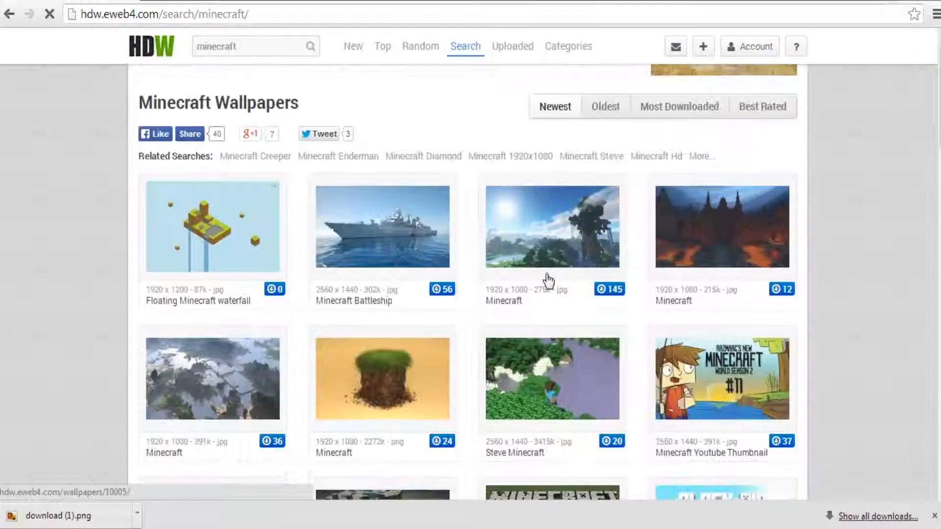
{"action": "scroll", "scroll_direction": "down", "scroll_amount": 3}
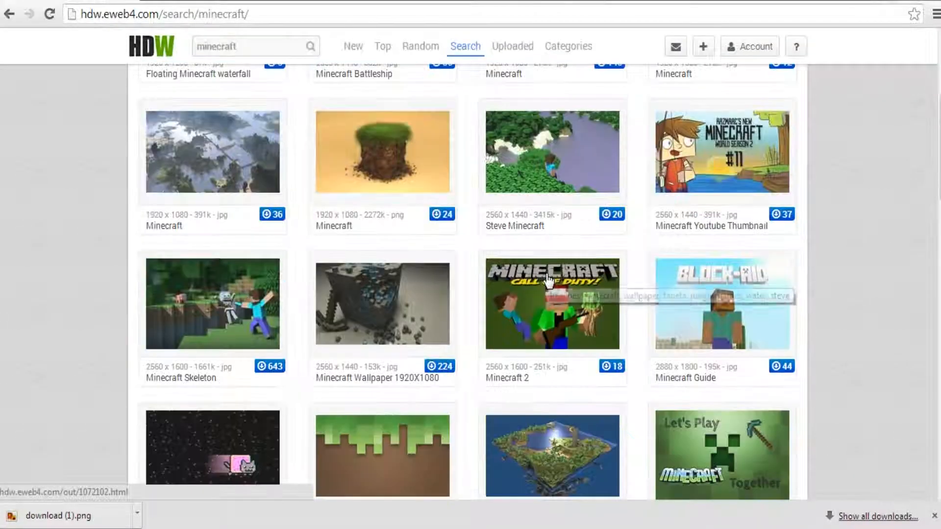
{"action": "scroll", "scroll_direction": "down", "scroll_amount": 3}
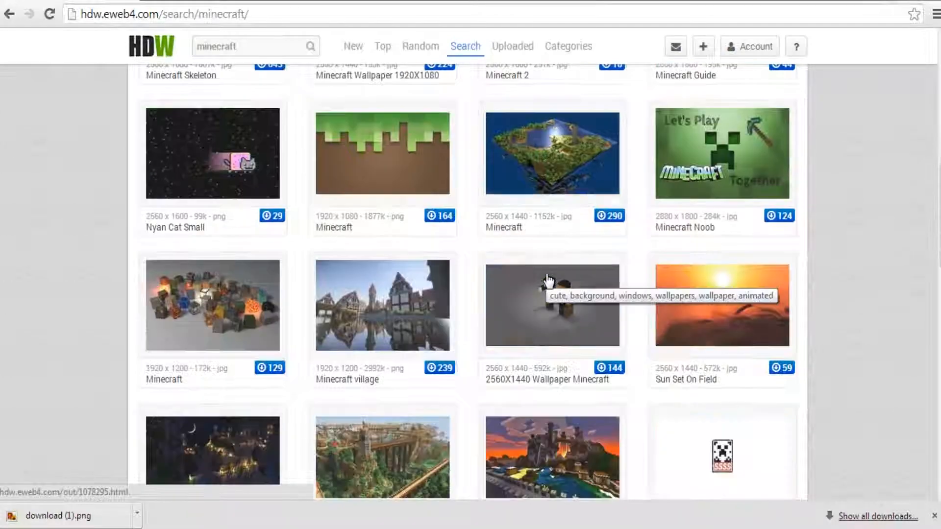
{"action": "scroll", "scroll_direction": "down", "scroll_amount": 3}
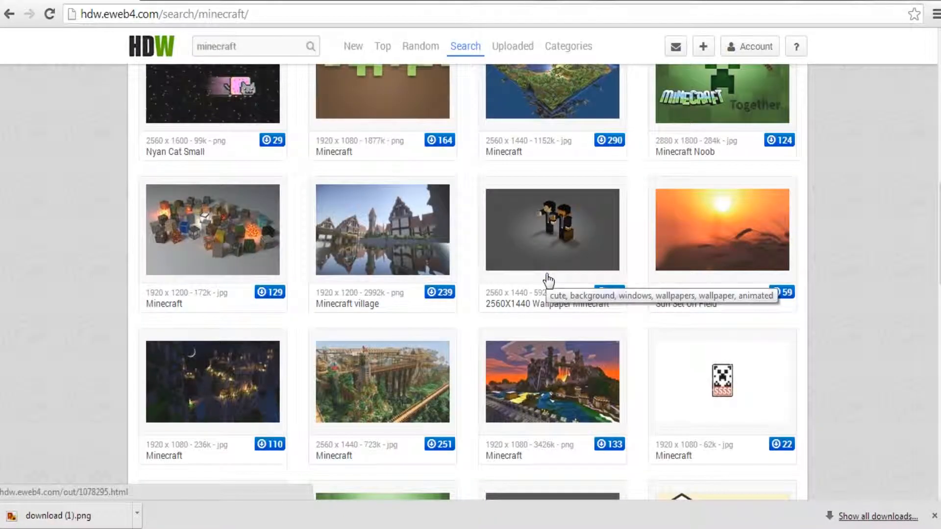
{"action": "scroll", "scroll_direction": "down", "scroll_amount": 3}
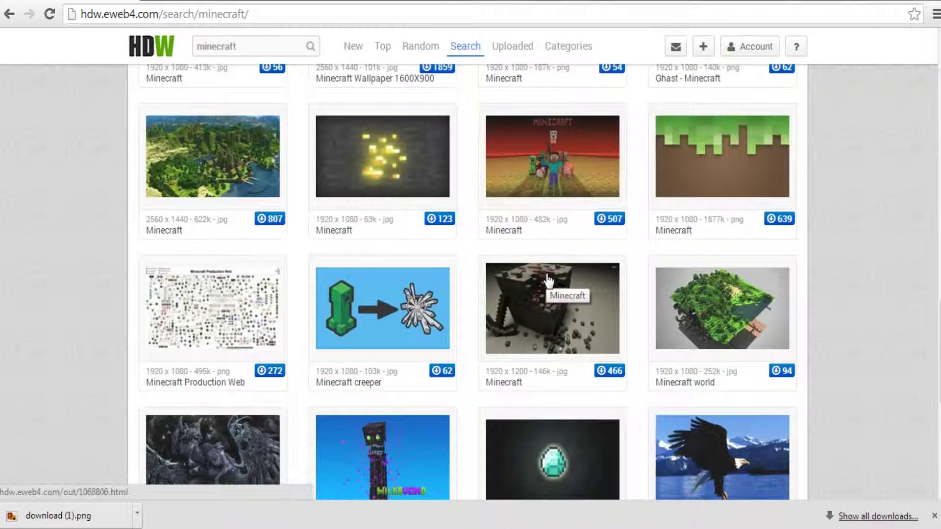
{"action": "scroll", "scroll_direction": "down", "scroll_amount": 3}
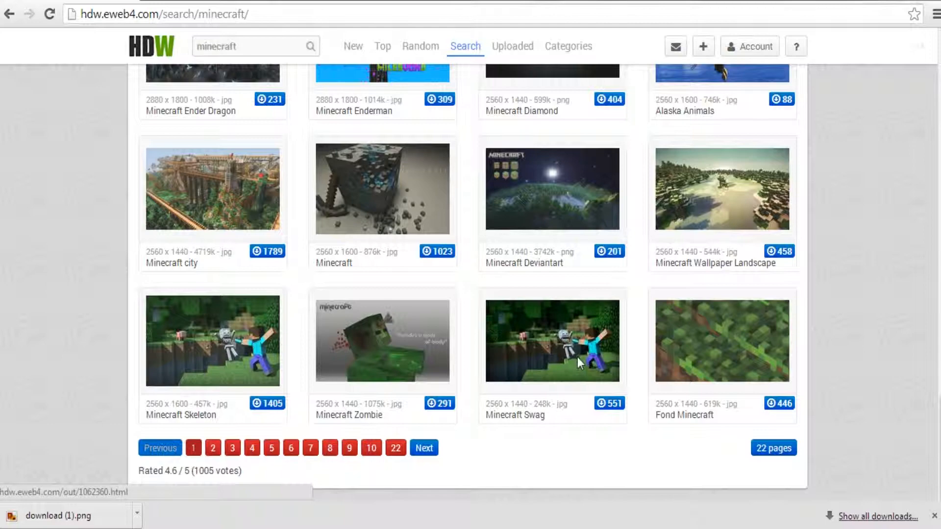
- Go to page 2 of the HDW wallpapers and browse its thumbnails
{"action": "left_click", "coordinate": [213, 448]}
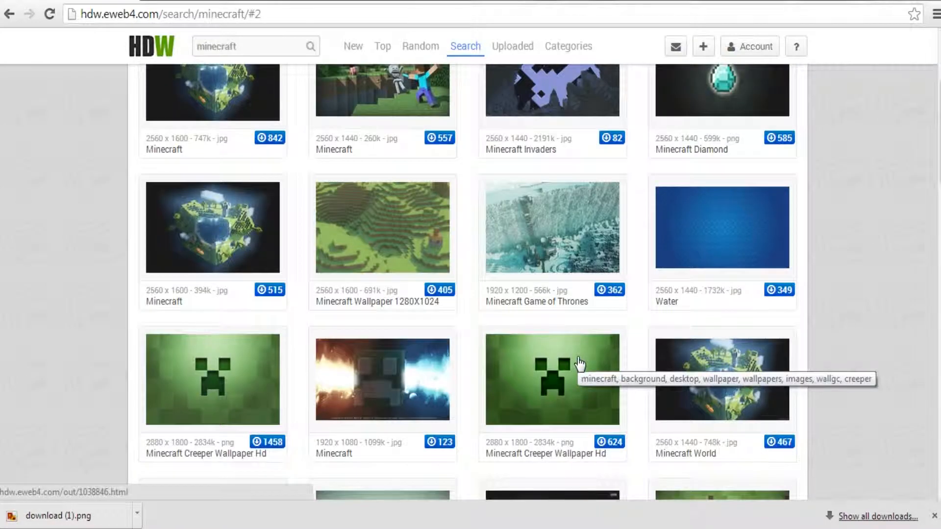
{"action": "scroll", "scroll_direction": "down", "scroll_amount": 3}
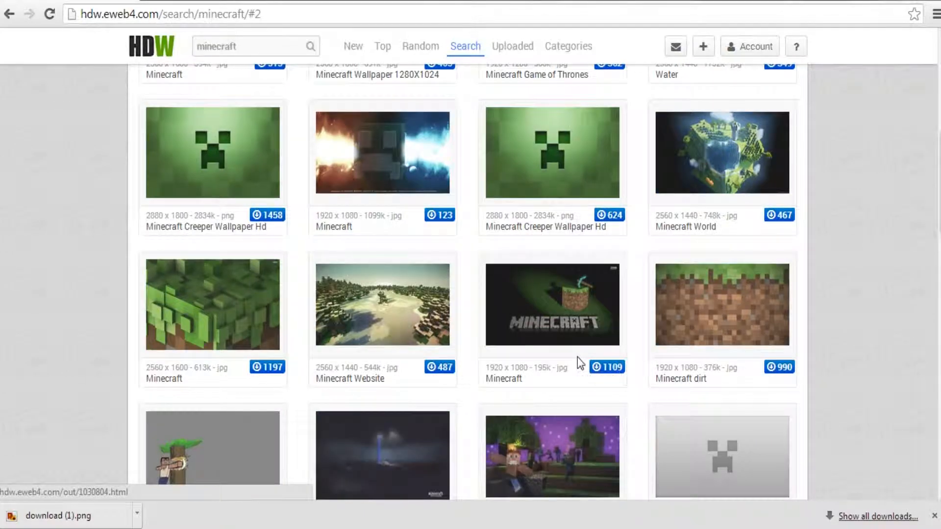
{"action": "scroll", "scroll_direction": "down", "scroll_amount": 3}
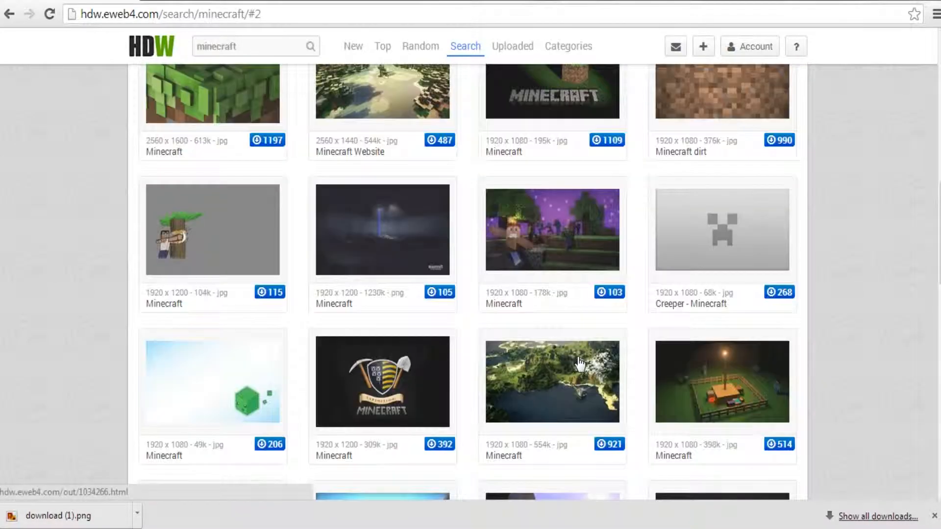
{"action": "scroll", "scroll_direction": "down", "scroll_amount": 3}
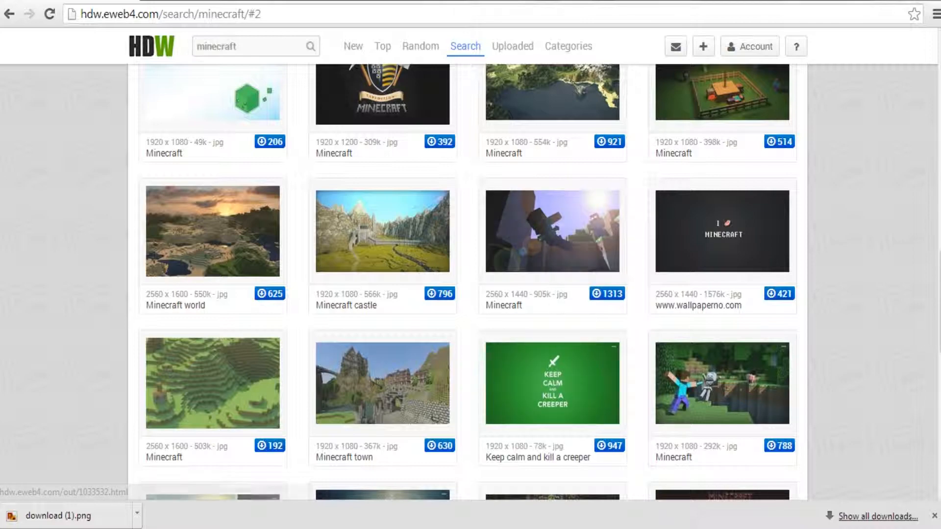
{"action": "scroll", "scroll_direction": "down", "scroll_amount": 3}
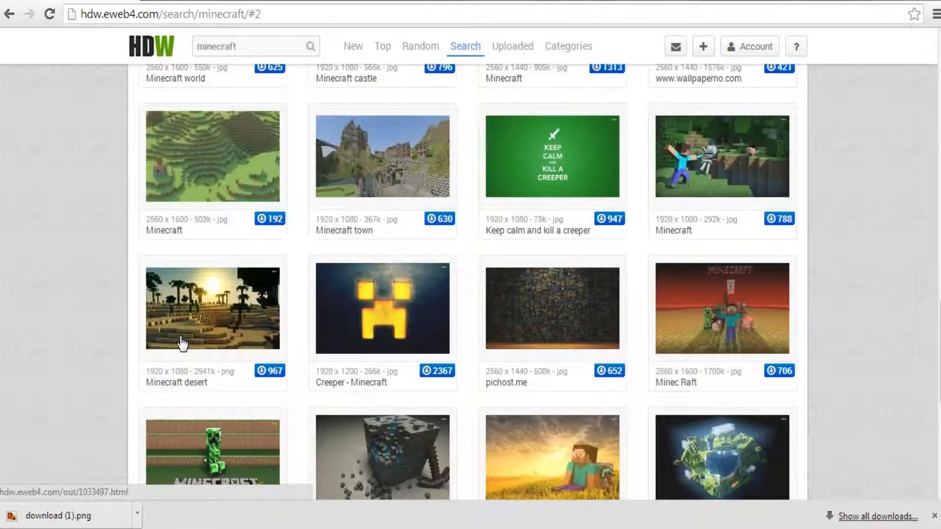
{"action": "scroll", "scroll_direction": "down", "scroll_amount": 3}
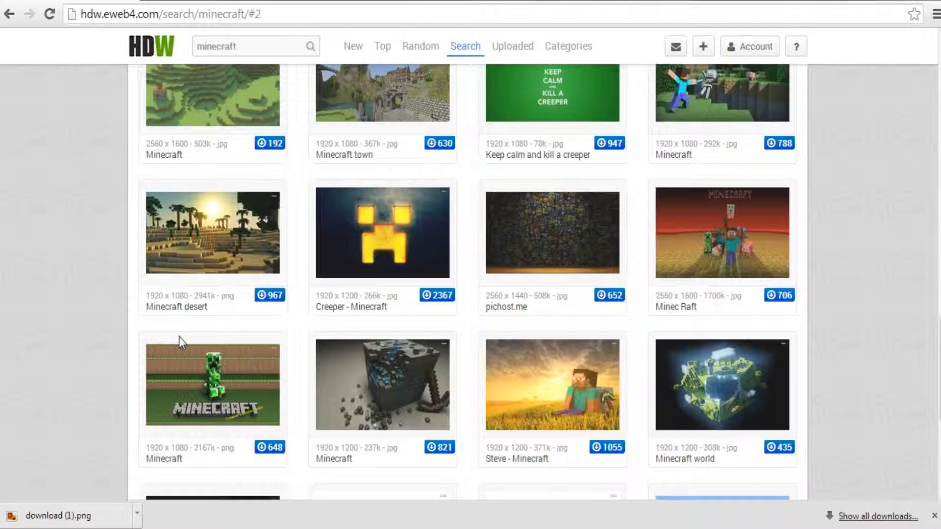
{"action": "scroll", "scroll_direction": "down", "scroll_amount": 3}
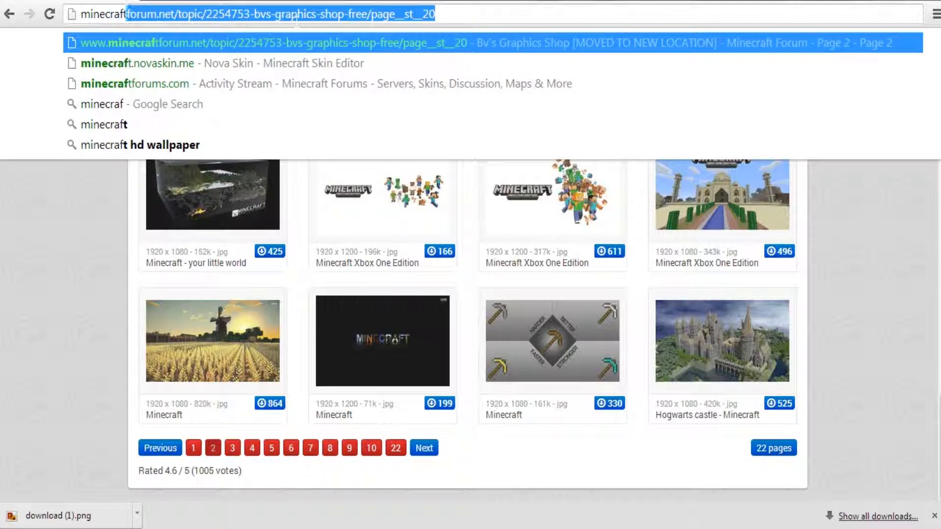
- Search Google for 'minecraft cliff wallpaper' and switch to image results
{"action": "type", "text": "minecraft cliff w"}
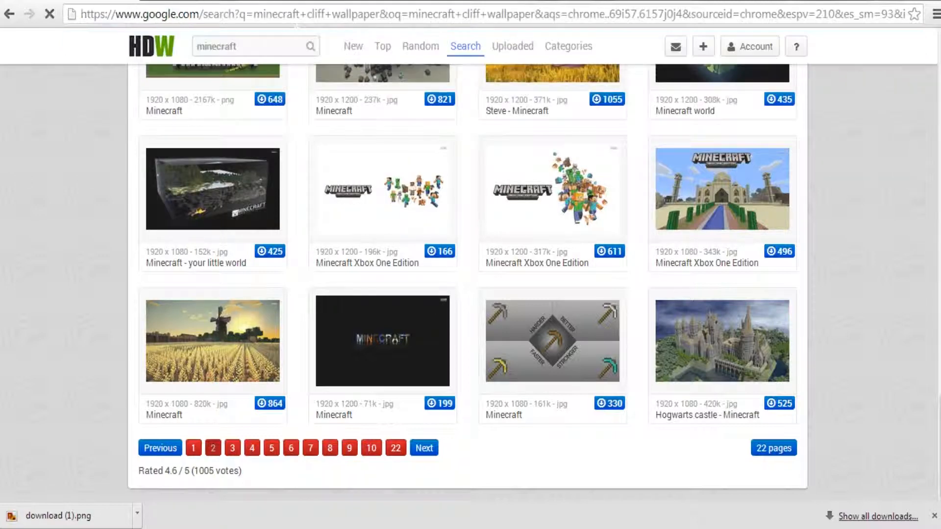
{"action": "left_click", "coordinate": [8, 14]}
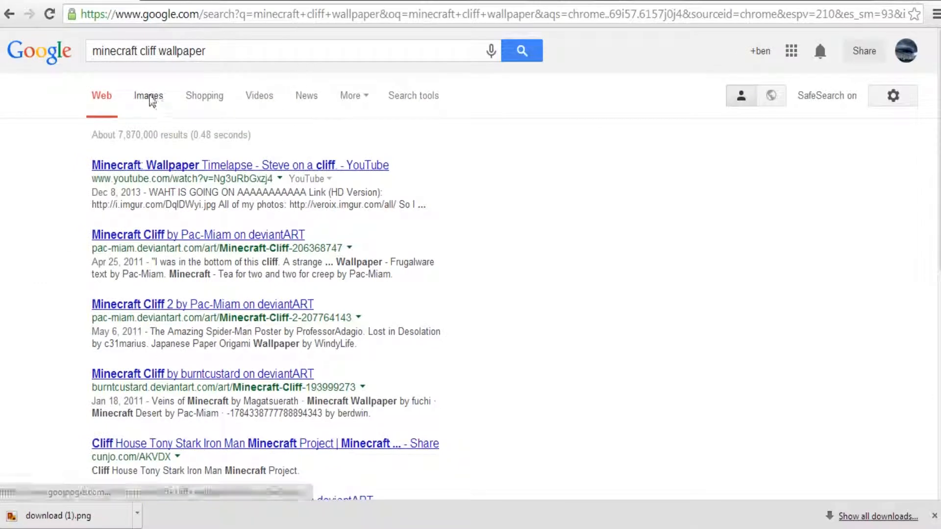
{"action": "left_click", "coordinate": [148, 96]}
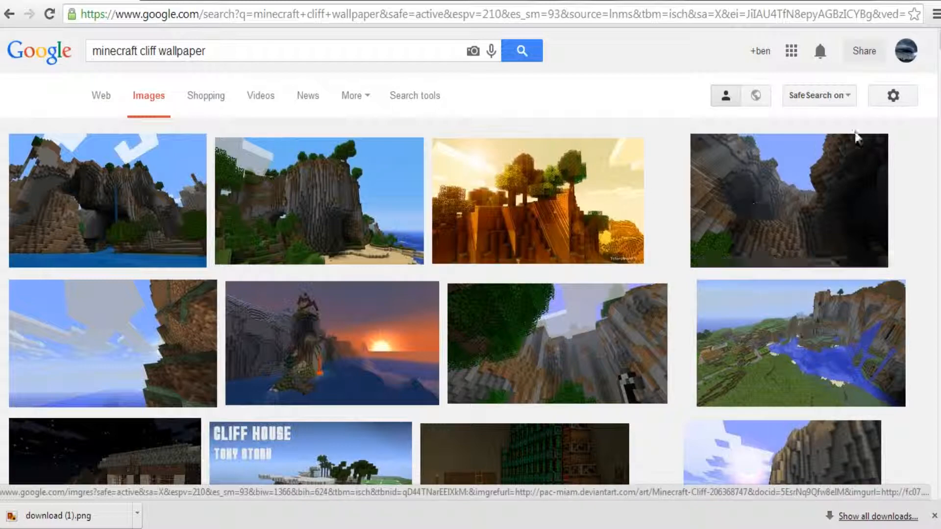
- Browse the image results and open the dark cave cliff picture
{"action": "scroll", "scroll_direction": "down", "scroll_amount": 3}
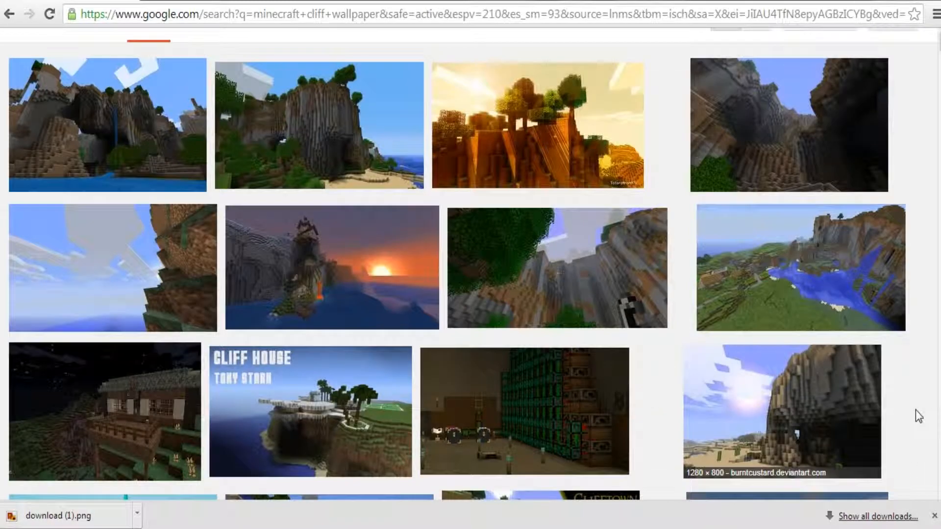
{"action": "scroll", "scroll_direction": "down", "scroll_amount": 3}
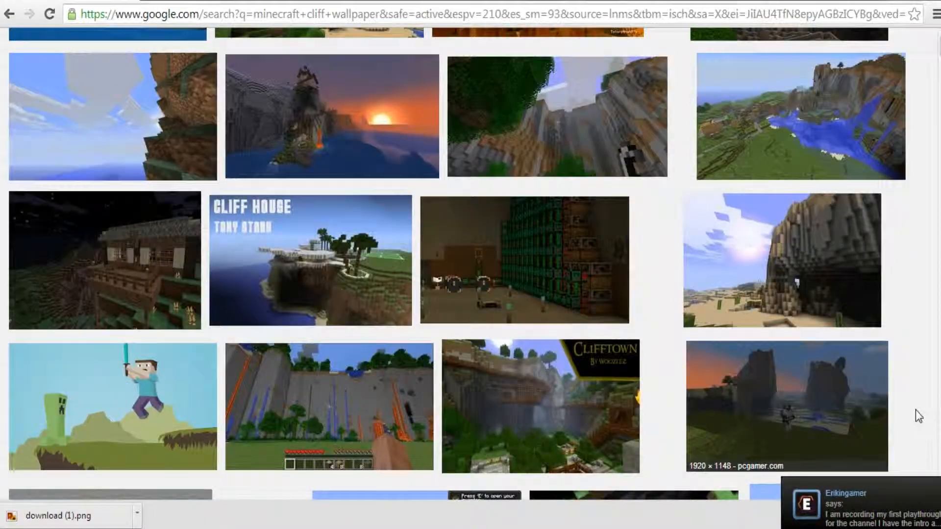
{"action": "scroll", "scroll_direction": "down", "scroll_amount": 3}
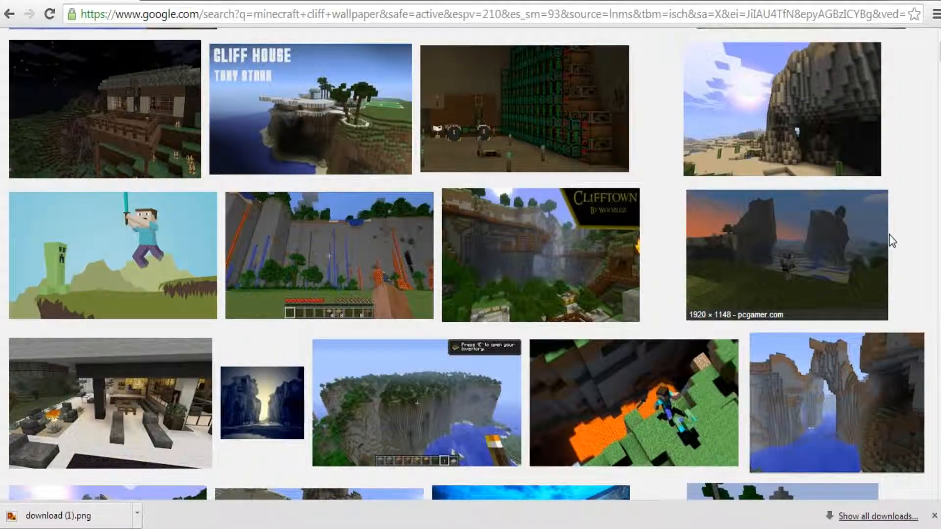
{"action": "scroll", "scroll_direction": "down", "scroll_amount": 3}
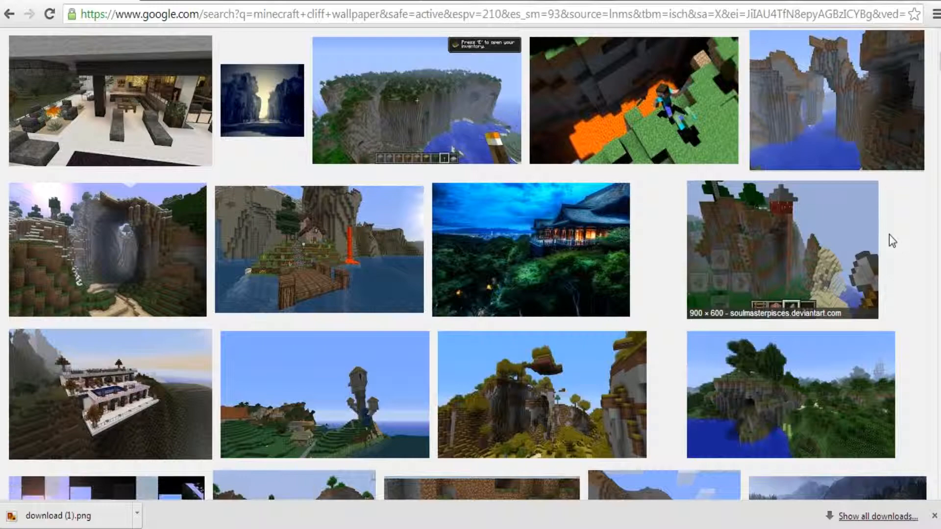
{"action": "scroll", "scroll_direction": "down", "scroll_amount": 3}
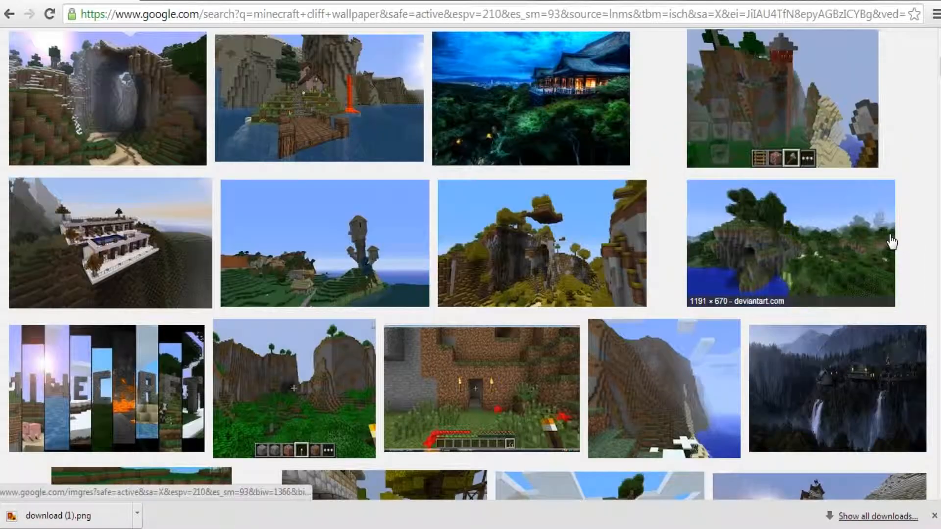
{"action": "scroll", "scroll_direction": "down", "scroll_amount": 3}
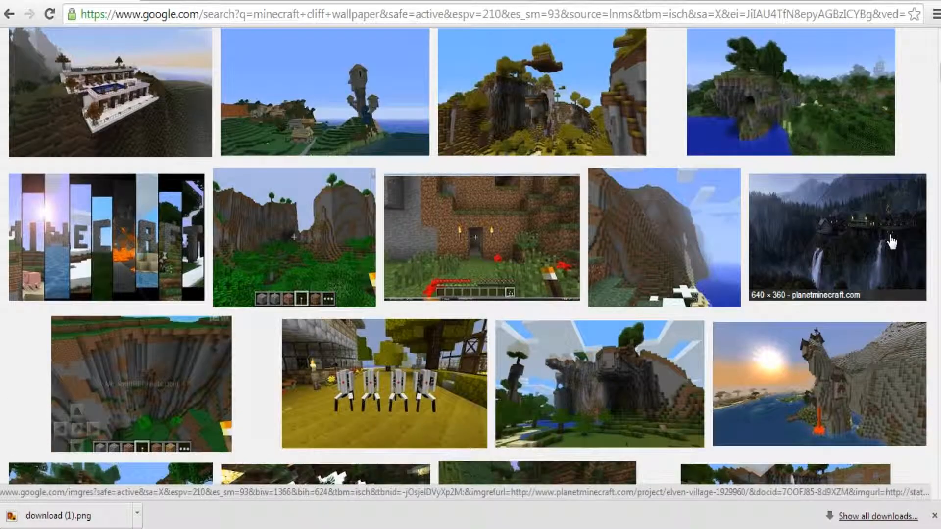
{"action": "scroll", "scroll_direction": "down", "scroll_amount": 3}
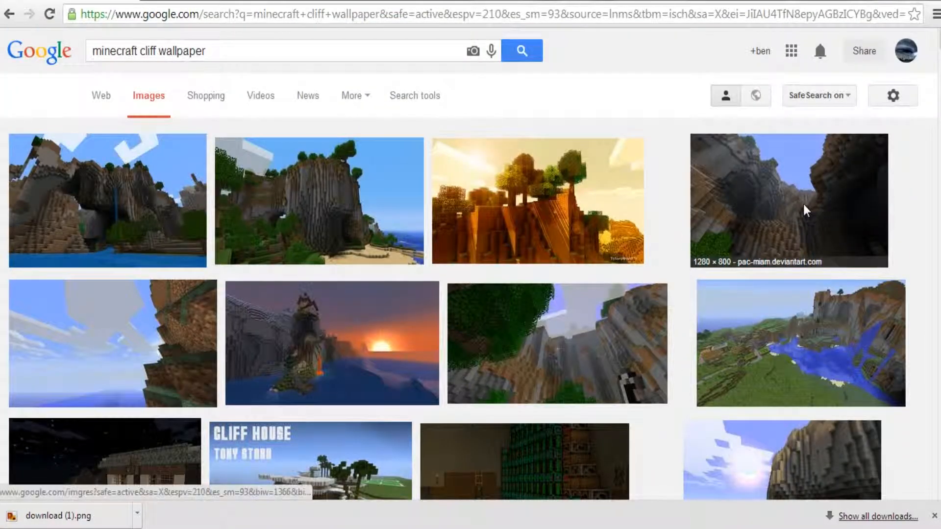
{"action": "left_click", "coordinate": [805, 210]}
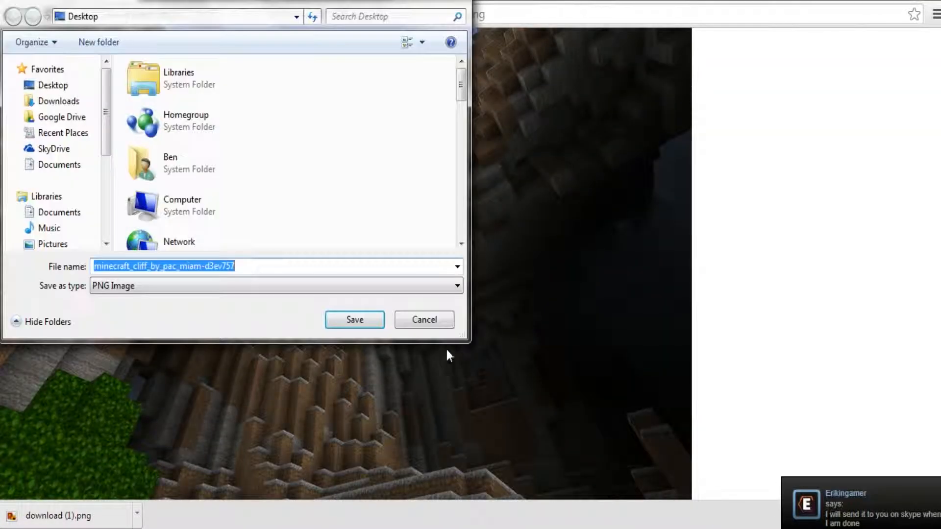
{"action": "mouse_move", "coordinate": [329, 320]}
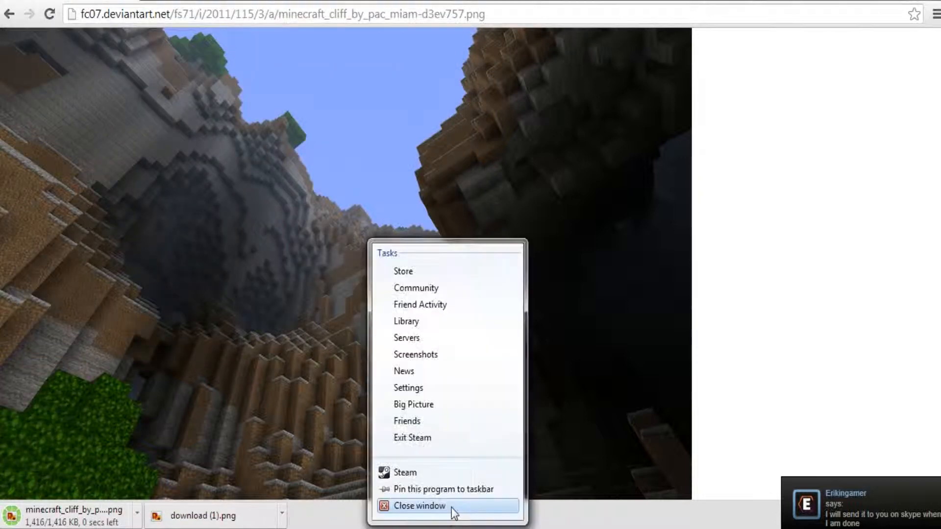
- Close the Steam window from the taskbar
{"action": "left_click", "coordinate": [418, 519]}
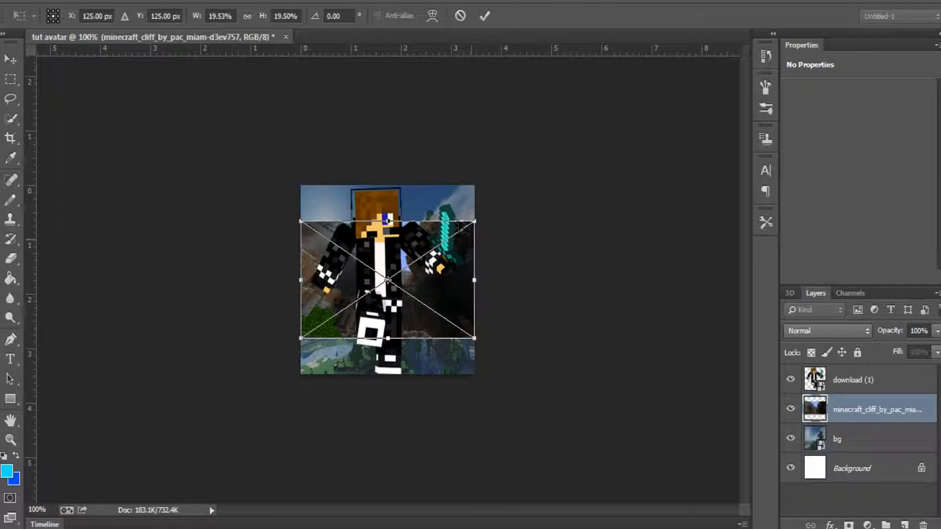
- Stretch the placed cliff picture to the canvas top and bottom edges and confirm Place
{"action": "left_click_drag", "start_coordinate": [388, 222], "coordinate": [388, 186]}
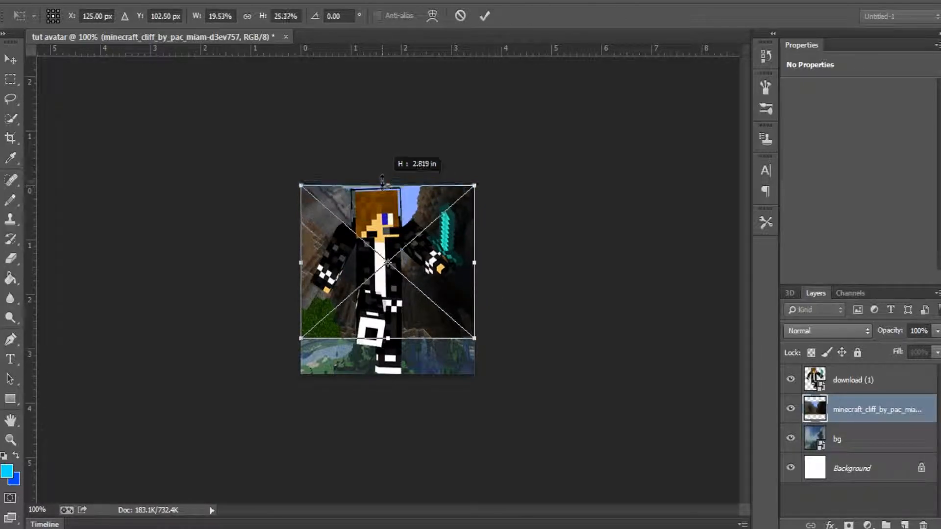
{"action": "left_click_drag", "start_coordinate": [387, 338], "coordinate": [387, 385]}
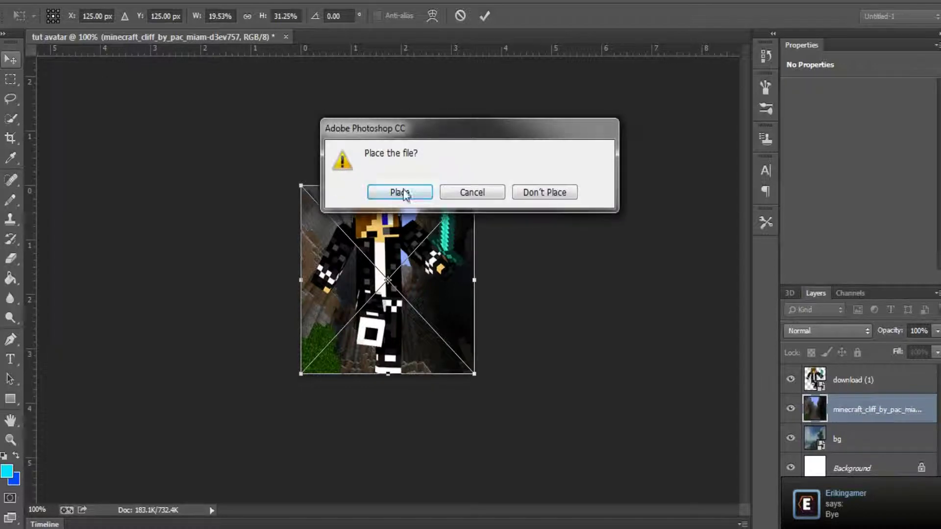
{"action": "left_click", "coordinate": [400, 192]}
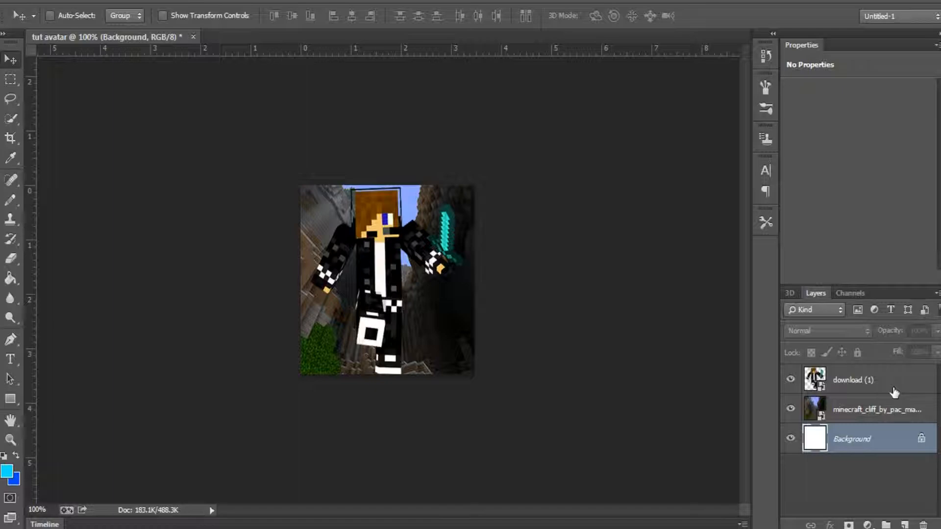
- Add Bevel & Emboss to the skin layer with Inner Bevel style and lowered depth
{"action": "left_click", "coordinate": [854, 380]}
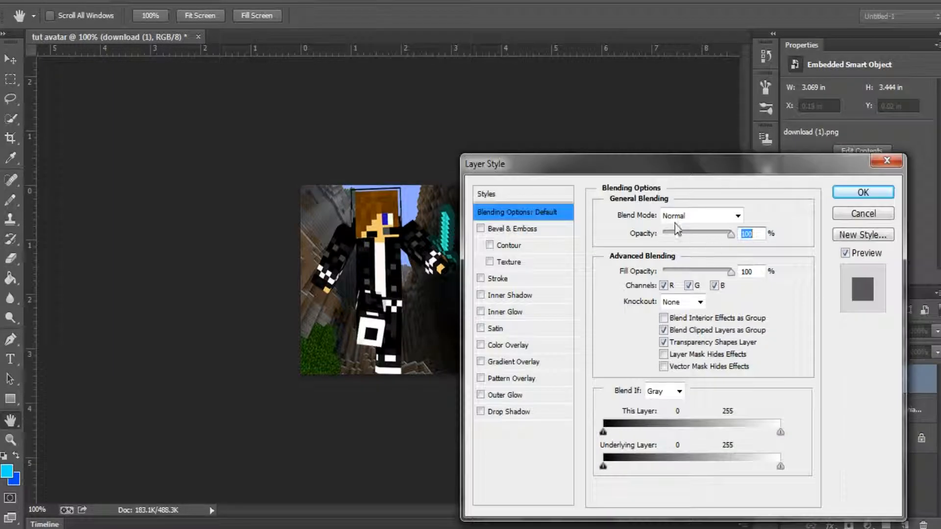
{"action": "left_click_drag", "start_coordinate": [484, 163], "coordinate": [540, 109]}
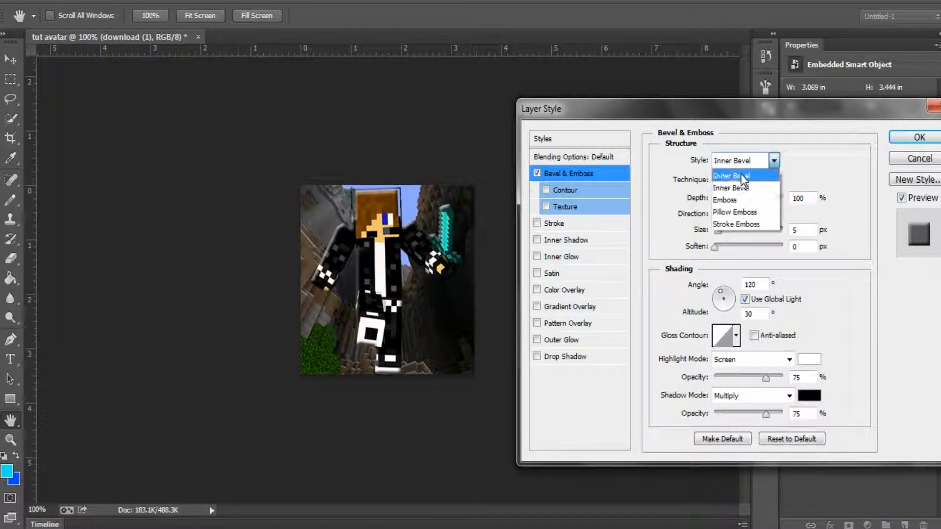
{"action": "left_click", "coordinate": [732, 175]}
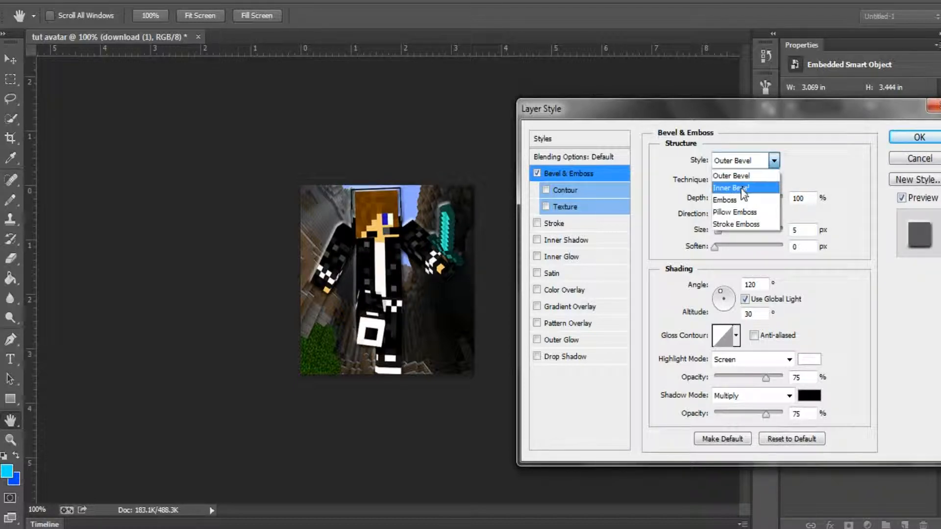
{"action": "left_click", "coordinate": [739, 187]}
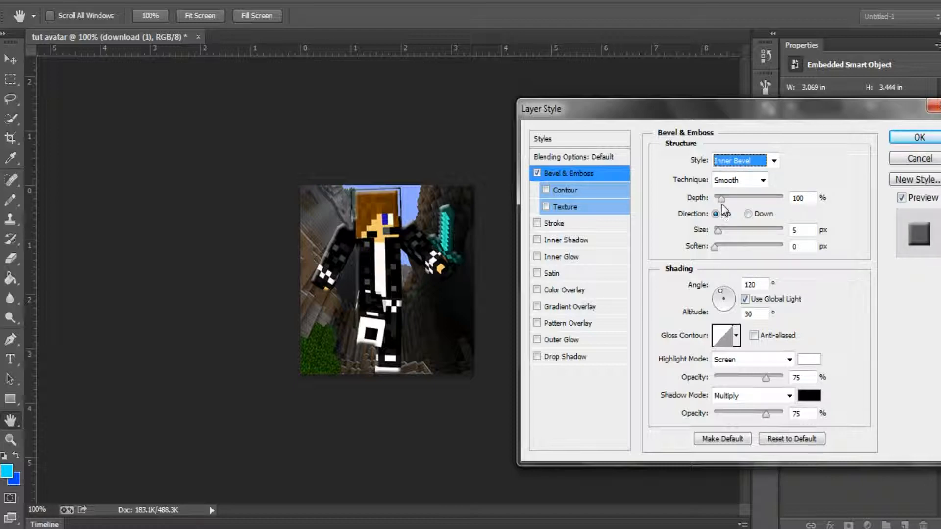
{"action": "left_click_drag", "start_coordinate": [720, 199], "coordinate": [714, 198]}
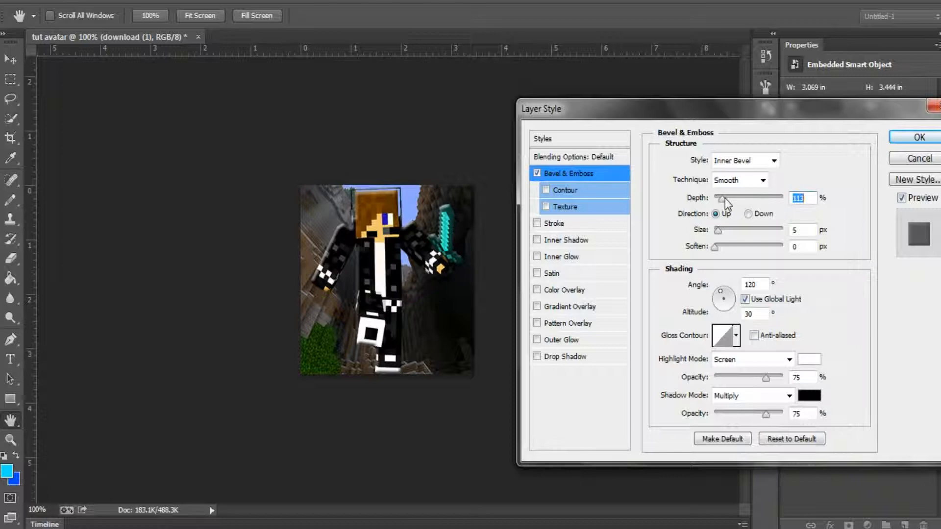
{"action": "left_click_drag", "start_coordinate": [727, 197], "coordinate": [778, 198]}
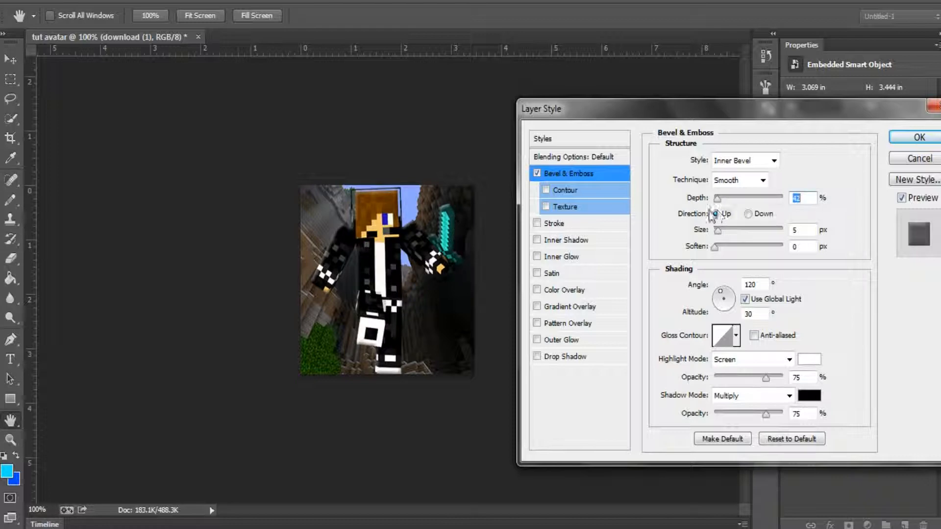
{"action": "mouse_move", "coordinate": [591, 245]}
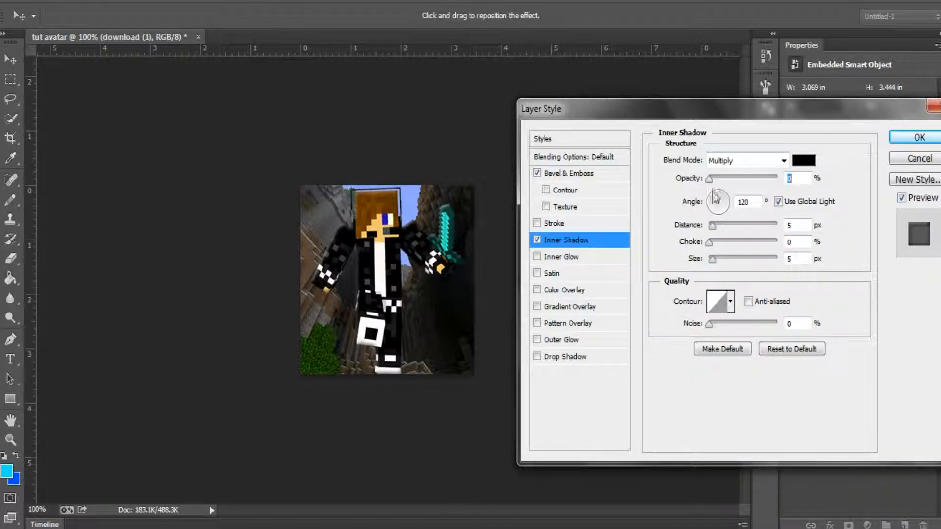
- Set the inner shadow strength, add Inner Glow and a Satin lightened to about 22% opacity
{"action": "left_click_drag", "start_coordinate": [725, 177], "coordinate": [769, 177]}
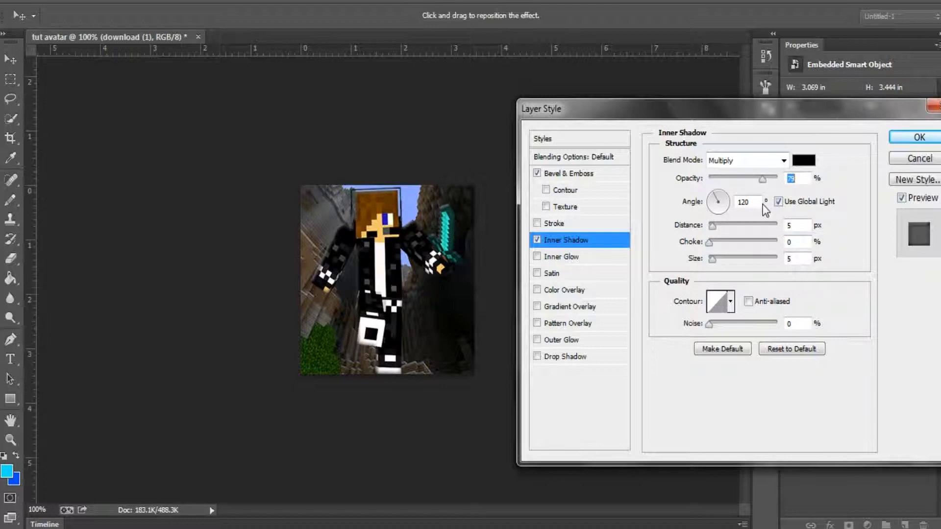
{"action": "left_click", "coordinate": [562, 256]}
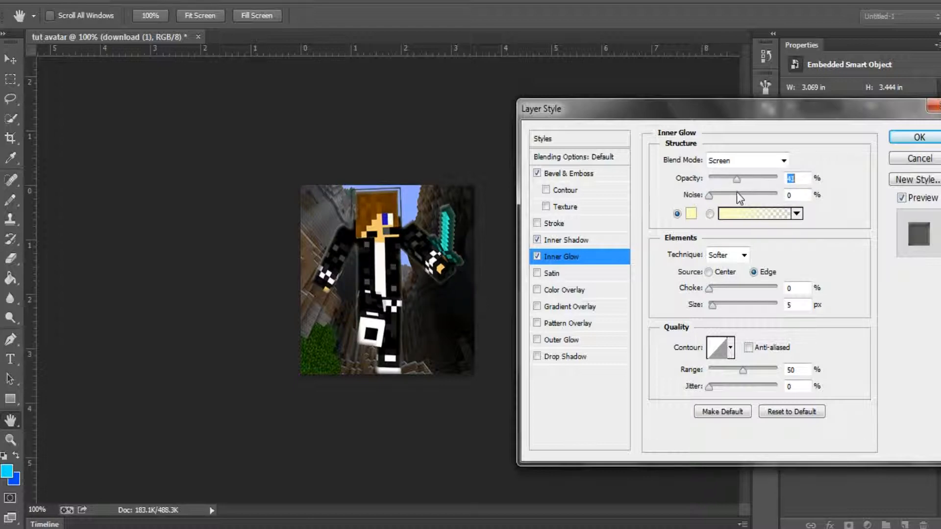
{"action": "left_click", "coordinate": [553, 273]}
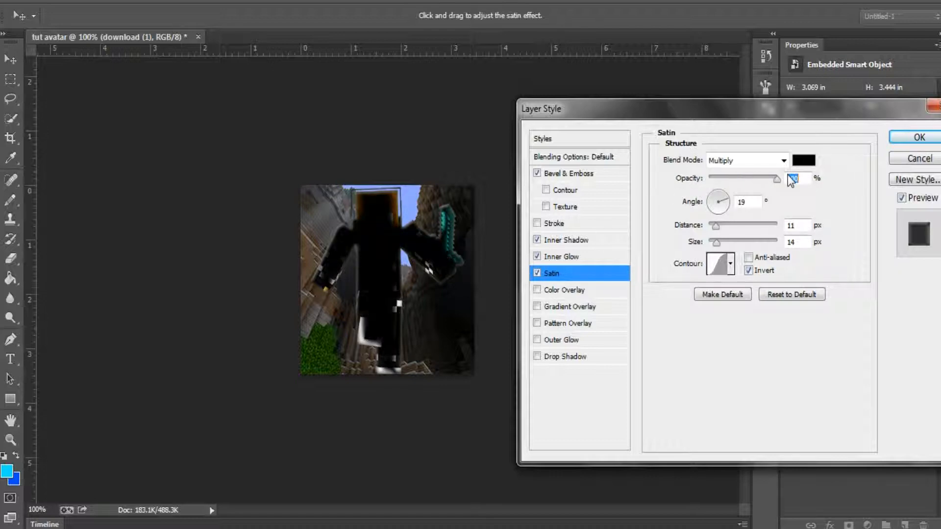
{"action": "left_click_drag", "start_coordinate": [780, 178], "coordinate": [736, 179]}
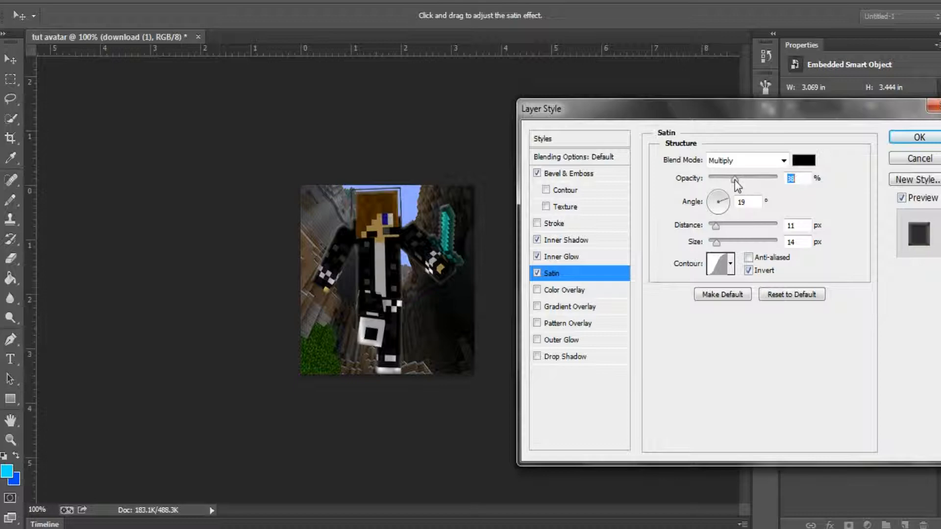
{"action": "left_click_drag", "start_coordinate": [737, 177], "coordinate": [724, 178]}
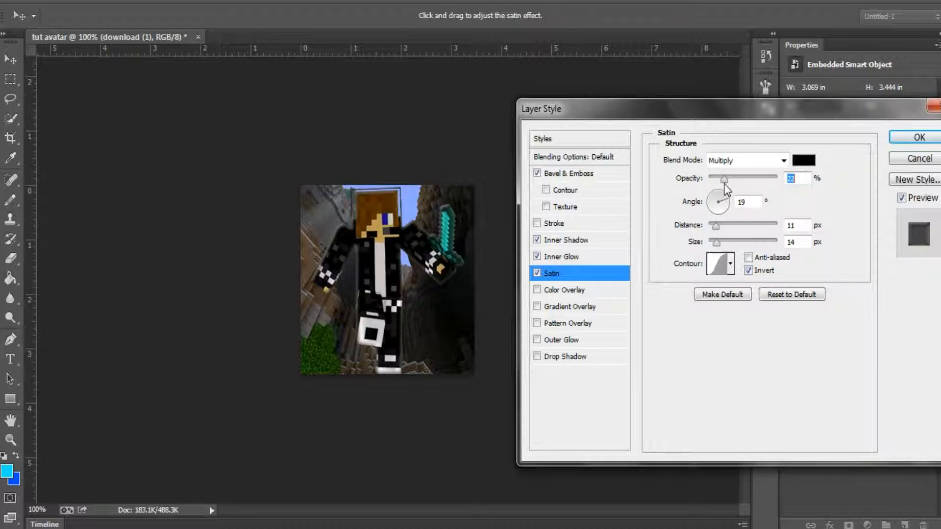
- Add an Outer Glow faded almost to nothing and enable Drop Shadow
{"action": "left_click", "coordinate": [561, 340]}
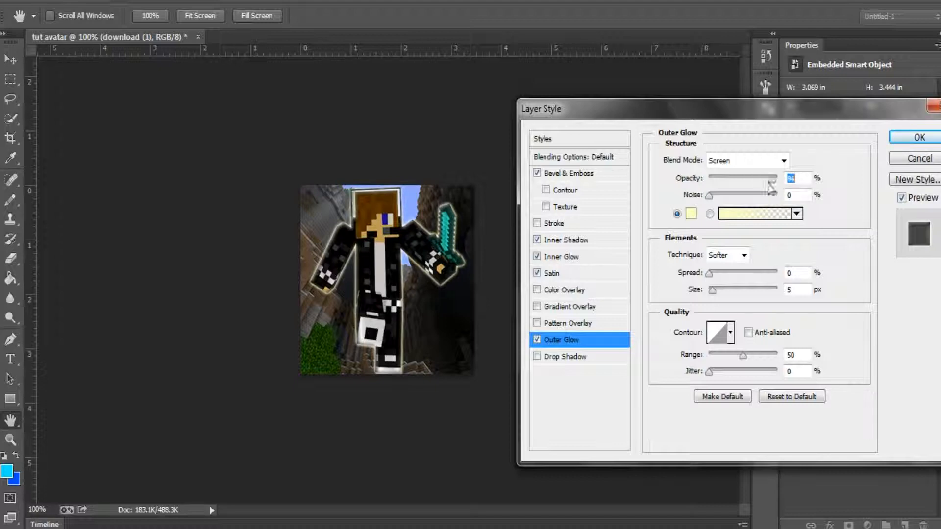
{"action": "left_click_drag", "start_coordinate": [770, 187], "coordinate": [734, 179]}
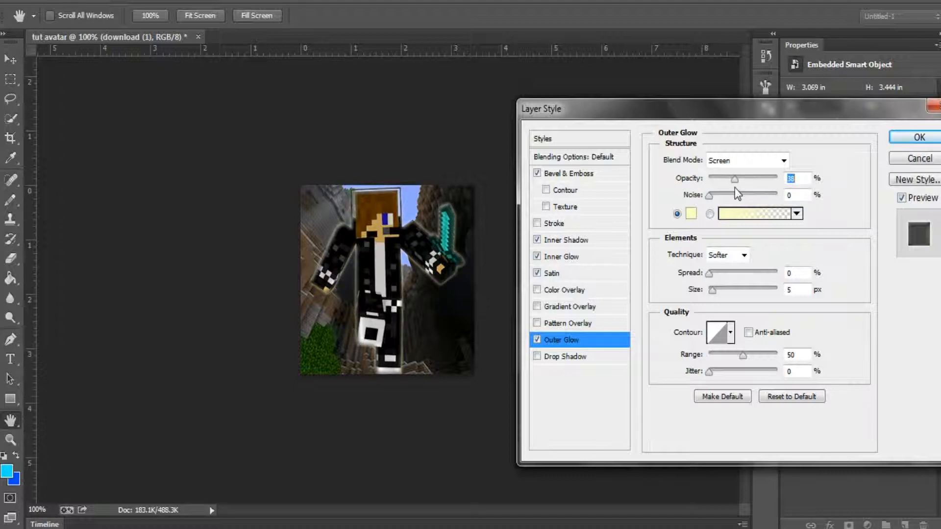
{"action": "left_click_drag", "start_coordinate": [735, 179], "coordinate": [713, 178]}
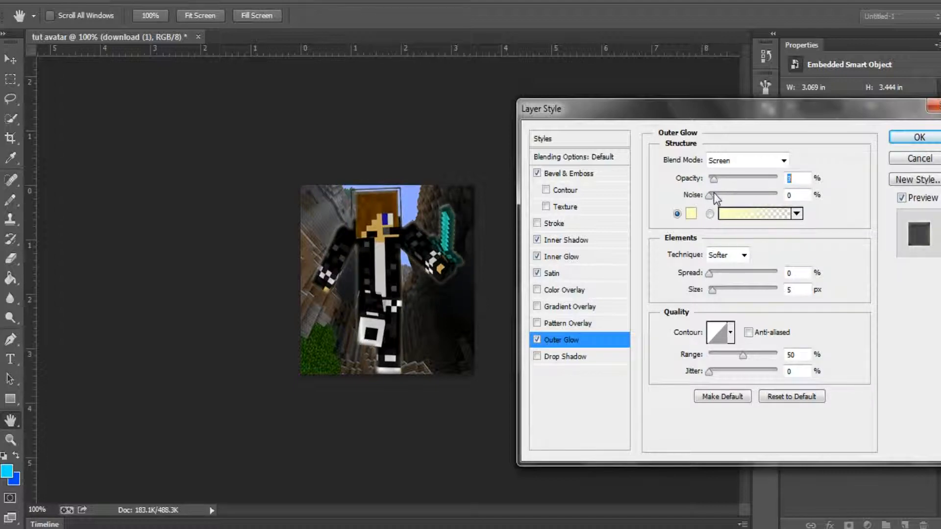
{"action": "left_click", "coordinate": [565, 356]}
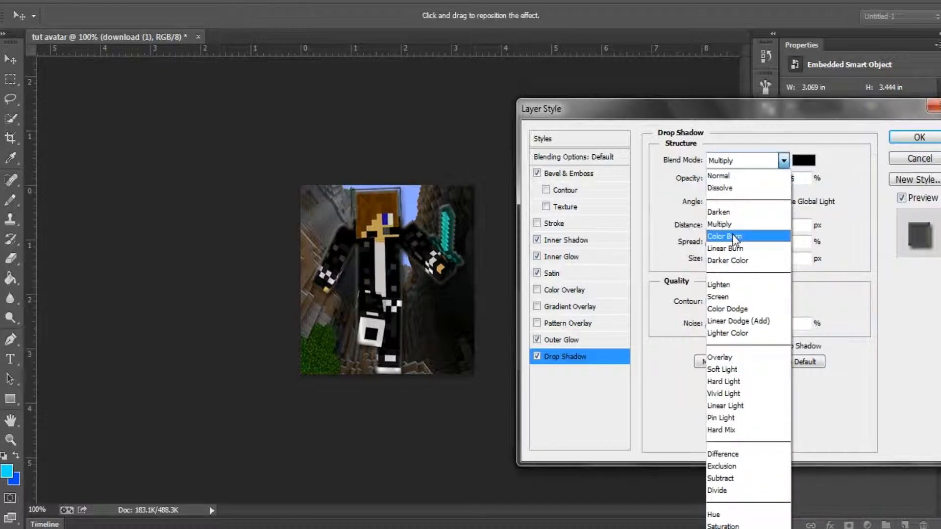
- Set the drop shadow to Color Burn at 16% opacity and apply the styles to the skin layer
{"action": "left_click", "coordinate": [725, 236]}
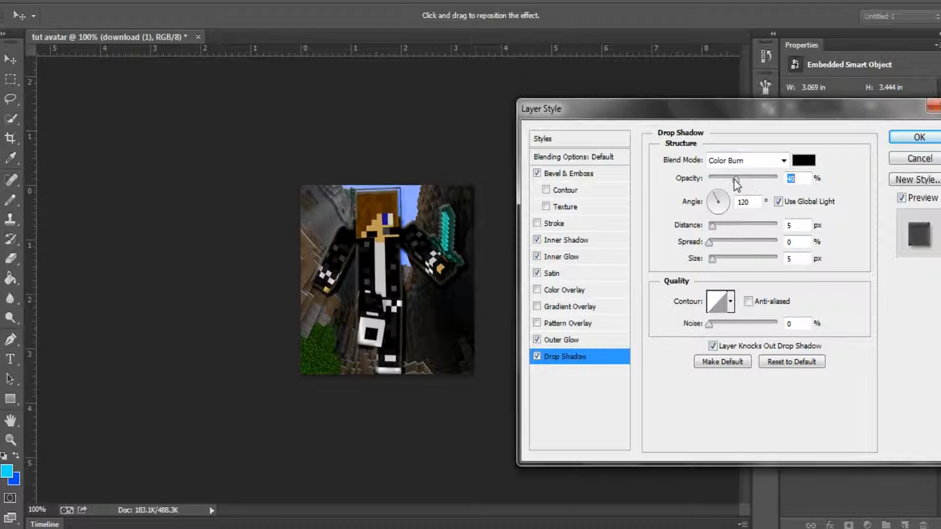
{"action": "left_click_drag", "start_coordinate": [735, 177], "coordinate": [727, 178]}
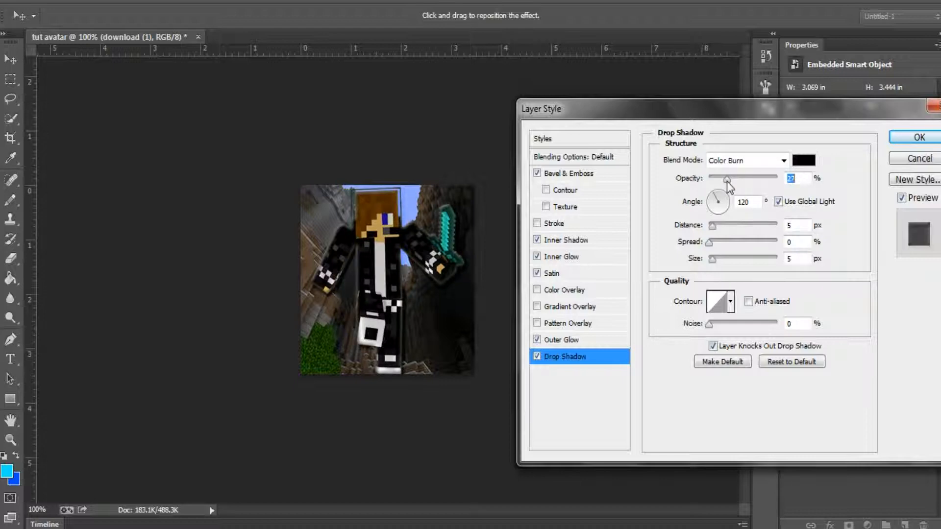
{"action": "left_click_drag", "start_coordinate": [727, 179], "coordinate": [720, 179]}
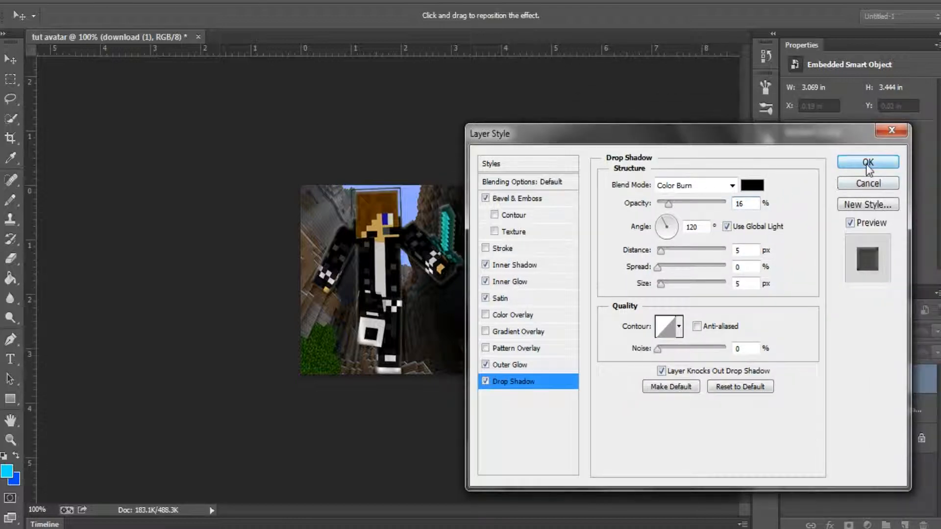
{"action": "left_click", "coordinate": [868, 162]}
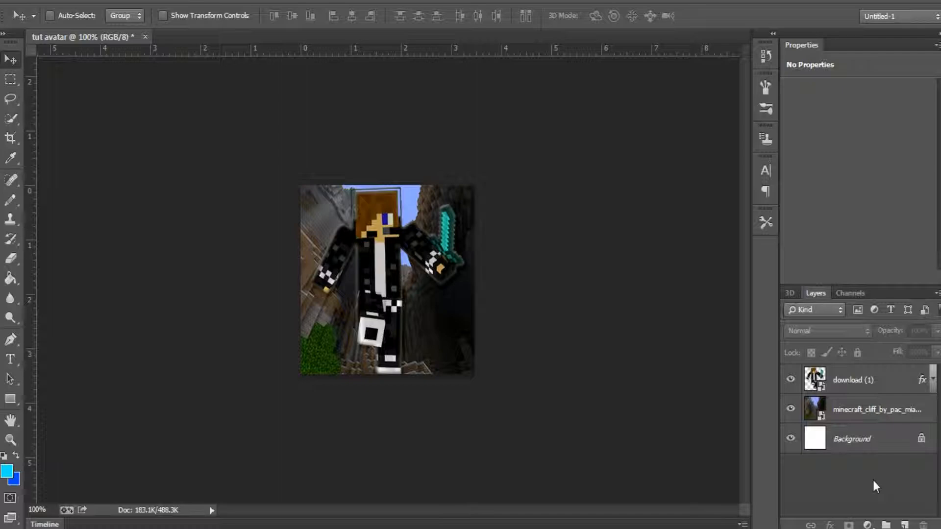
{"action": "mouse_move", "coordinate": [926, 411]}
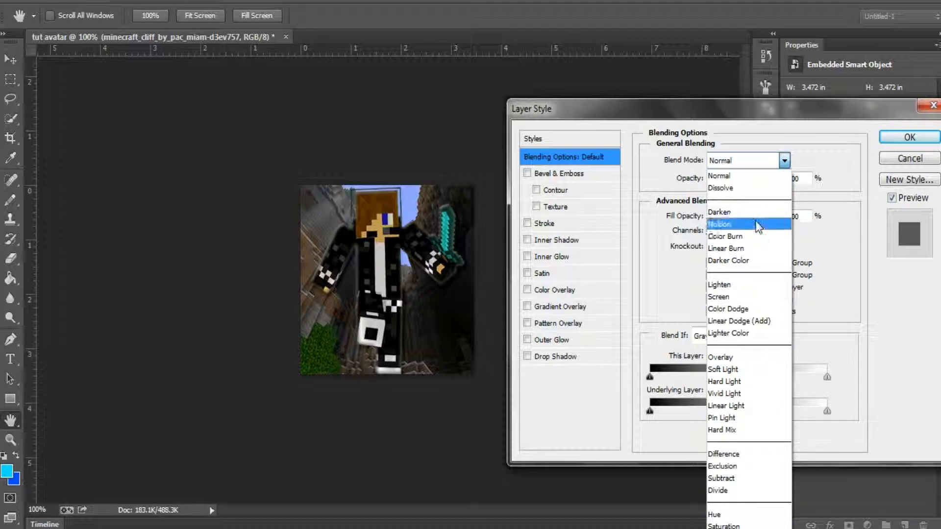
- Try Darken, Color Burn and Linear Burn, return to Normal at 100 fill opacity, and enable Drop Shadow
{"action": "left_click", "coordinate": [720, 212]}
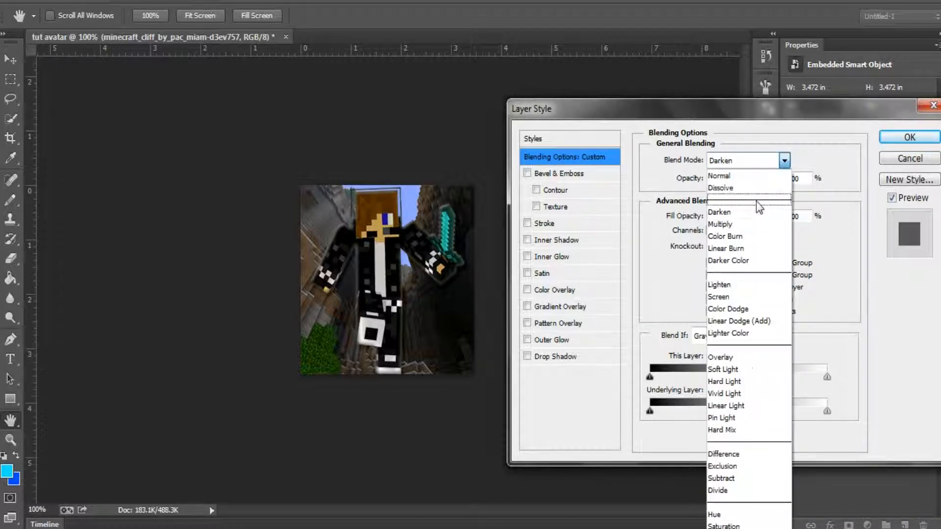
{"action": "left_click", "coordinate": [720, 224]}
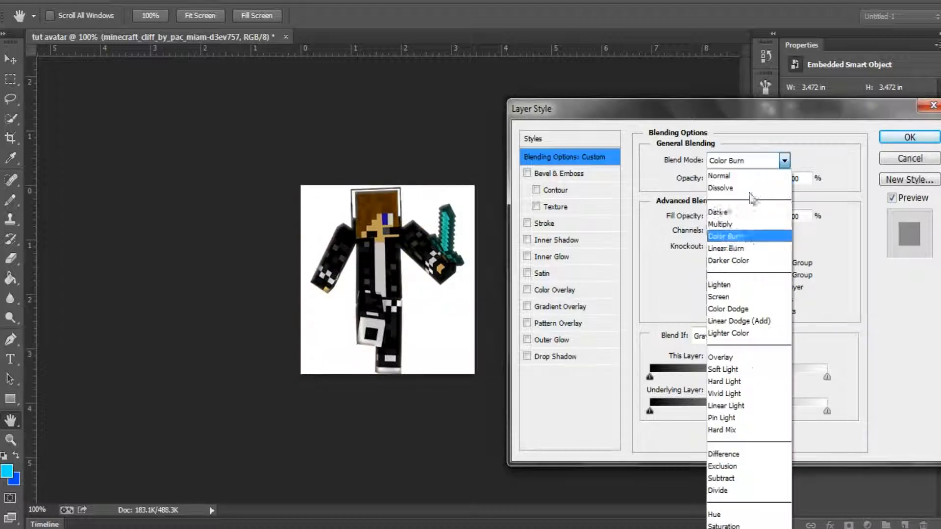
{"action": "left_click", "coordinate": [726, 248]}
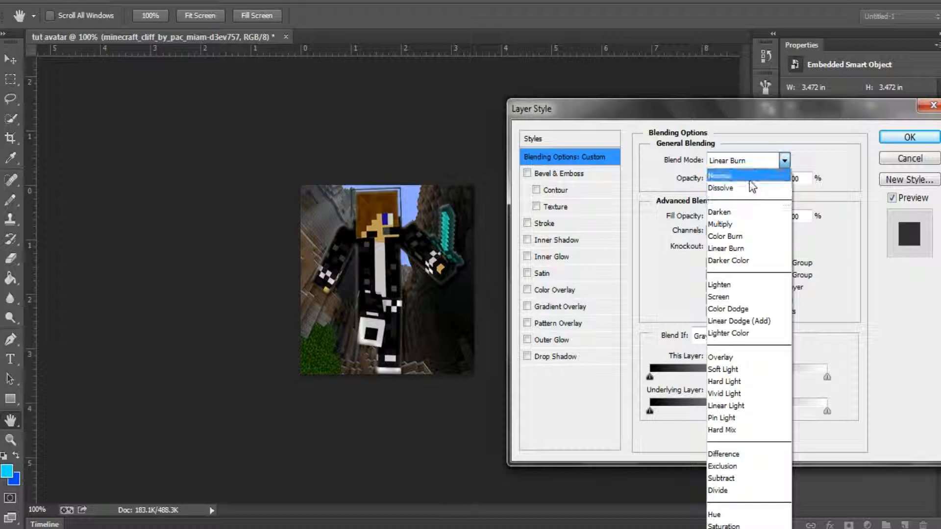
{"action": "left_click", "coordinate": [728, 261]}
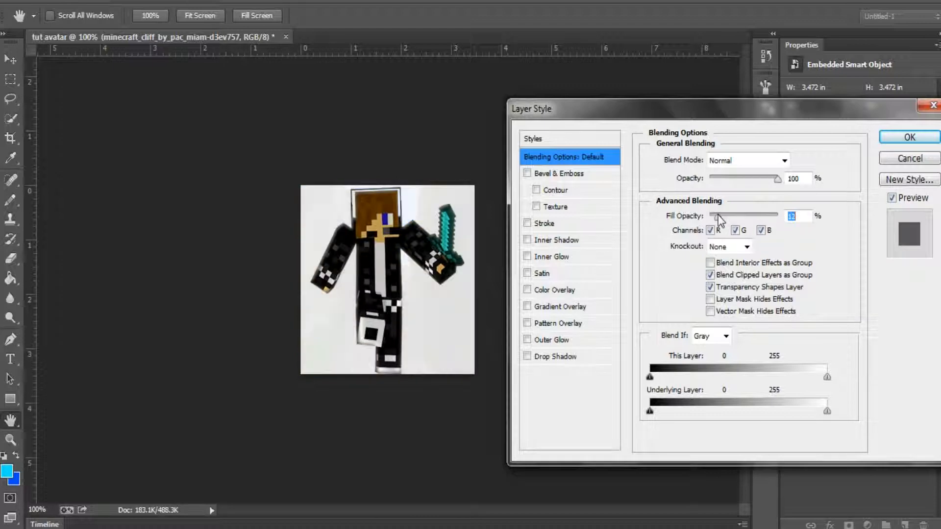
{"action": "type", "text": "100"}
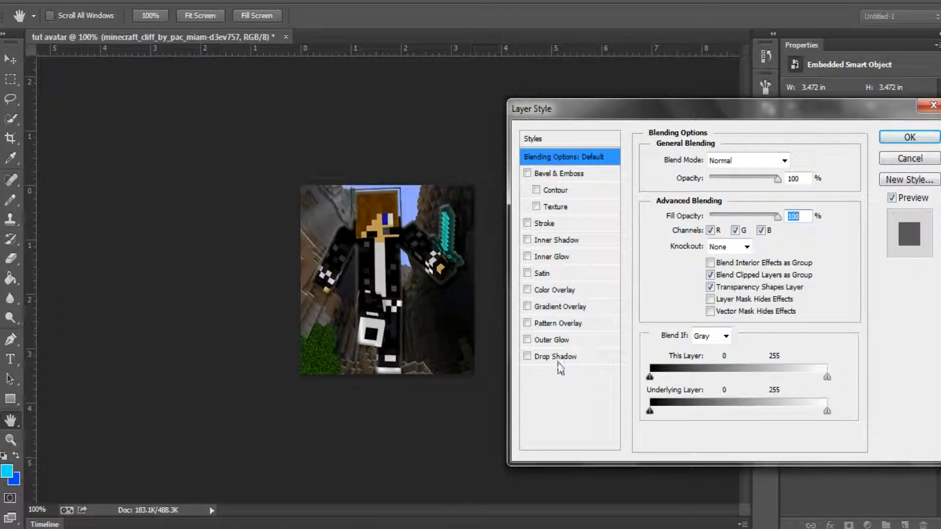
{"action": "left_click", "coordinate": [555, 356]}
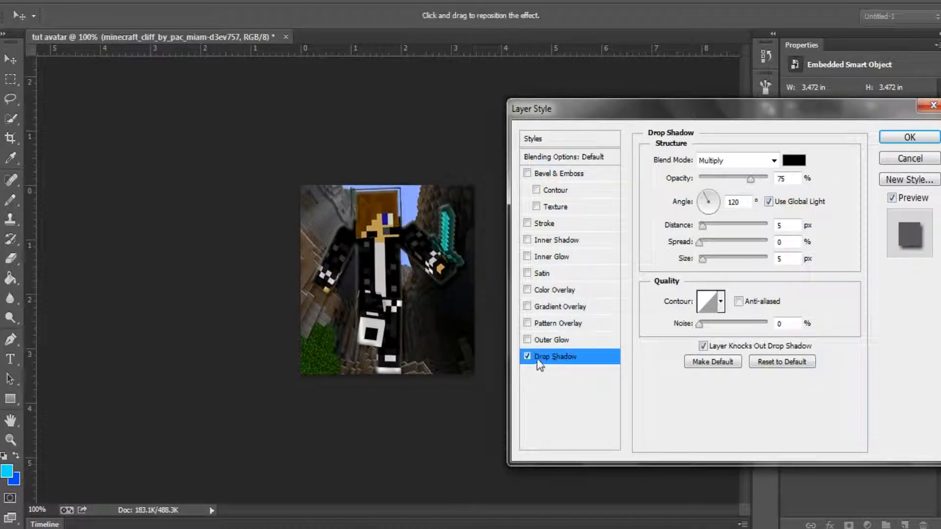
- Toggle Outer Glow off again and add a Satin settled at a faint opacity
{"action": "left_click", "coordinate": [551, 340]}
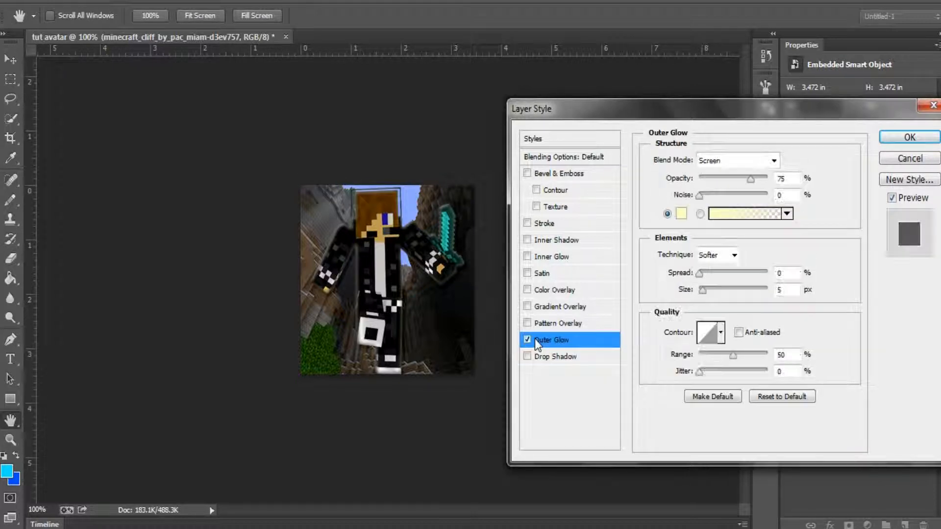
{"action": "left_click", "coordinate": [527, 340]}
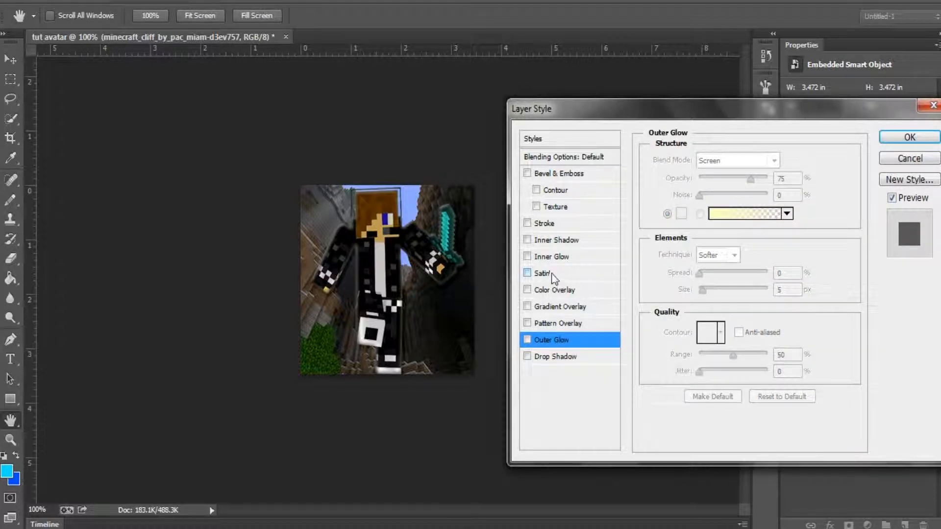
{"action": "left_click", "coordinate": [528, 273]}
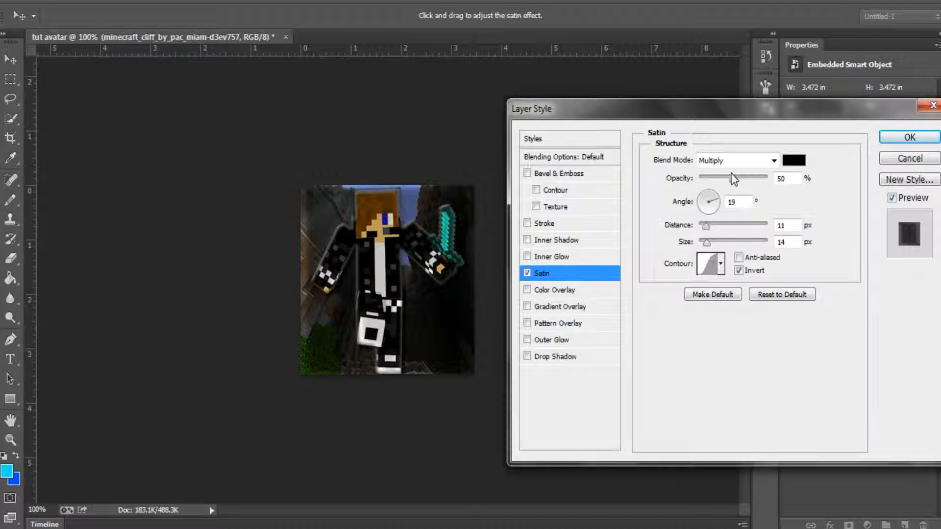
{"action": "left_click_drag", "start_coordinate": [758, 177], "coordinate": [703, 177]}
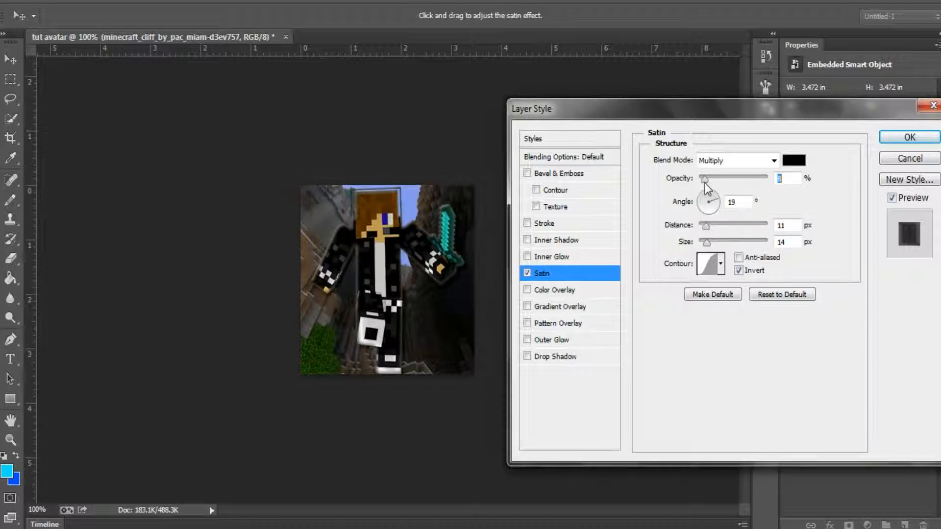
{"action": "left_click_drag", "start_coordinate": [702, 178], "coordinate": [774, 179]}
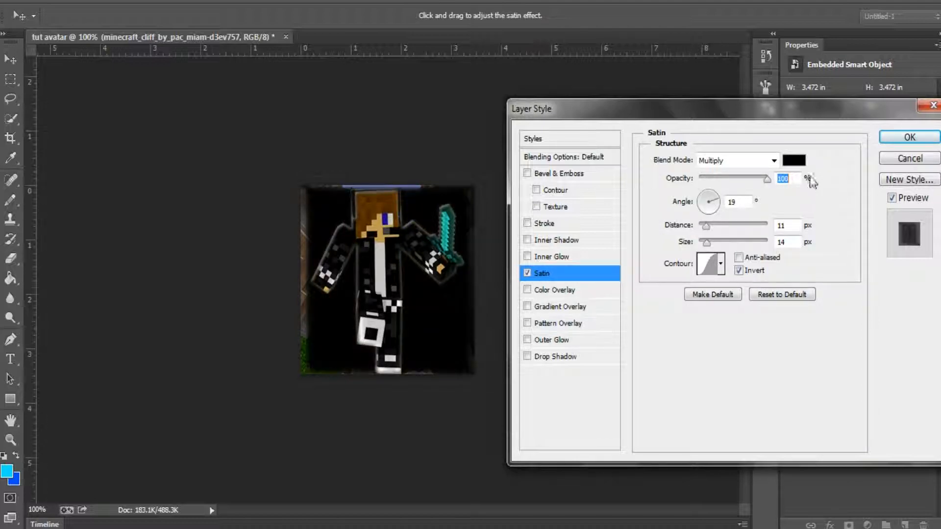
{"action": "left_click_drag", "start_coordinate": [773, 179], "coordinate": [724, 179]}
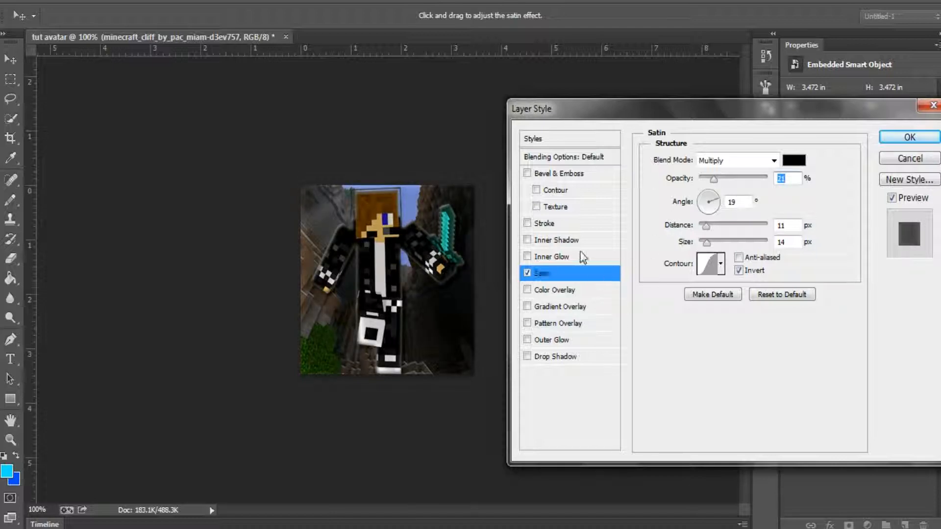
- Try Inner Glow, Inner Shadow and Bevel & Emboss, drop them back, and apply the cliff layer's styles
{"action": "left_click", "coordinate": [552, 257]}
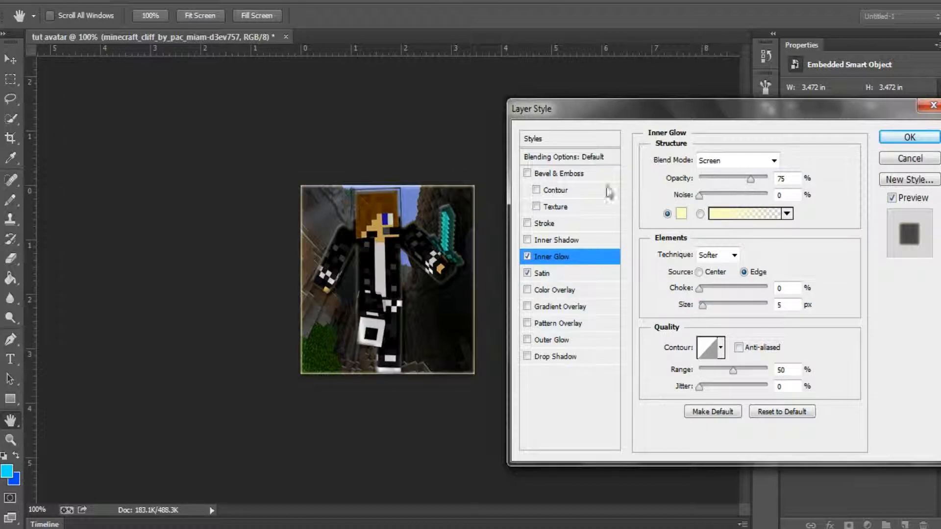
{"action": "left_click", "coordinate": [556, 240]}
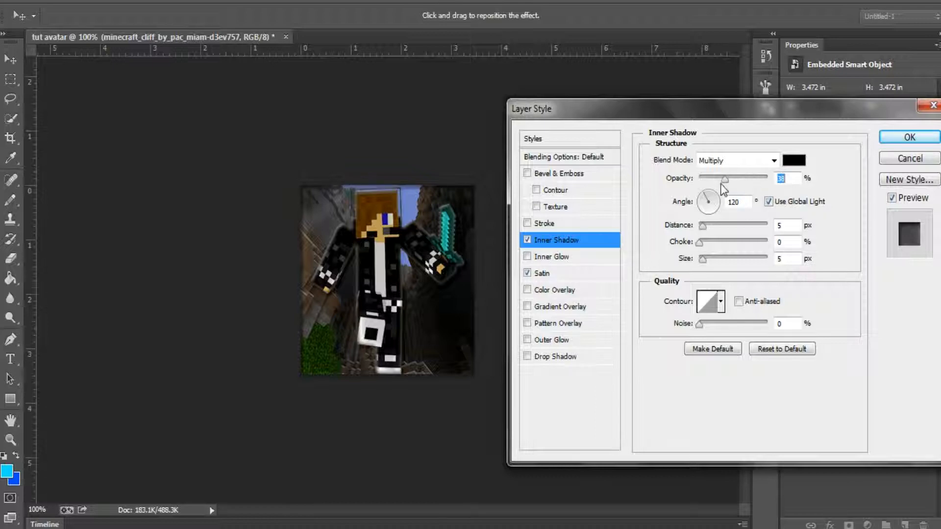
{"action": "left_click_drag", "start_coordinate": [720, 179], "coordinate": [744, 179]}
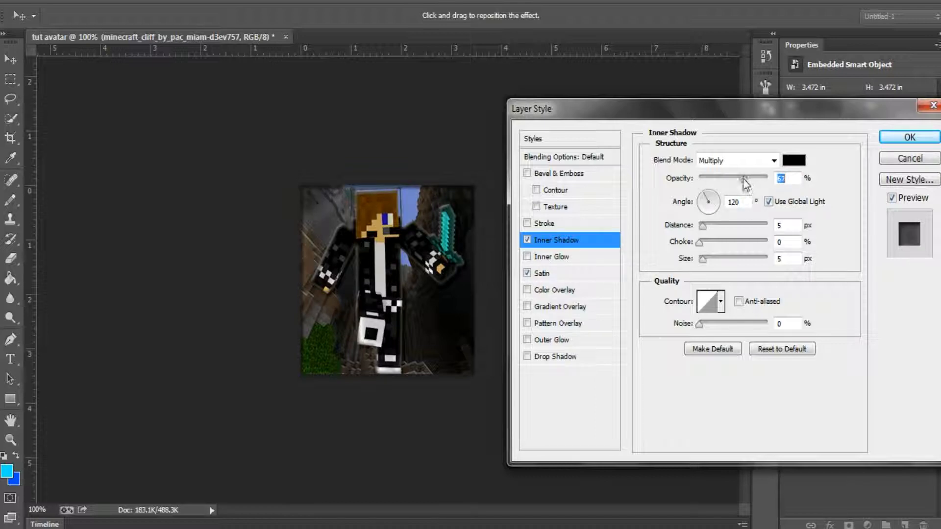
{"action": "left_click_drag", "start_coordinate": [744, 178], "coordinate": [701, 179]}
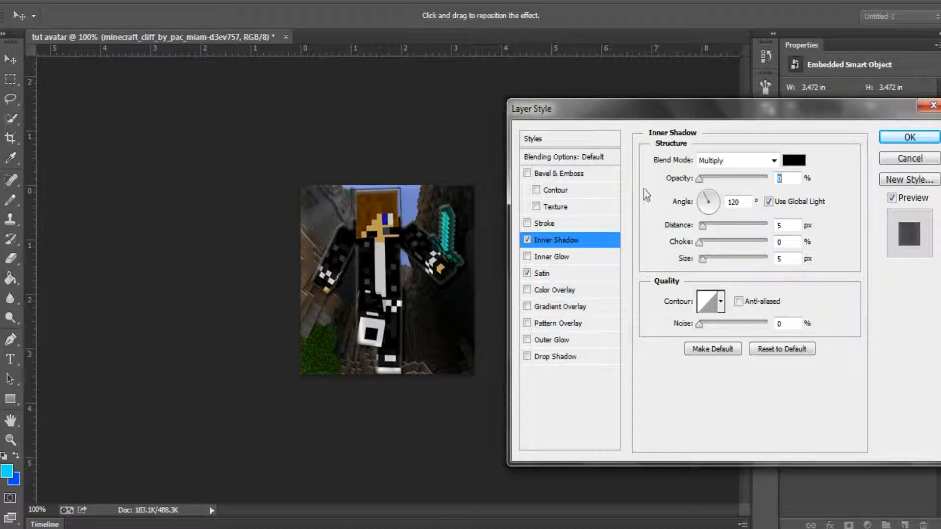
{"action": "left_click", "coordinate": [560, 173]}
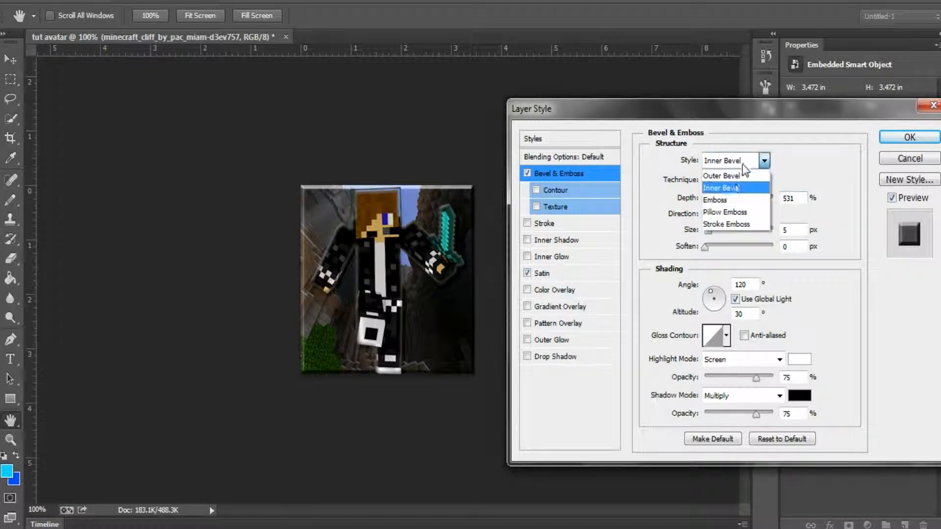
{"action": "left_click", "coordinate": [724, 175]}
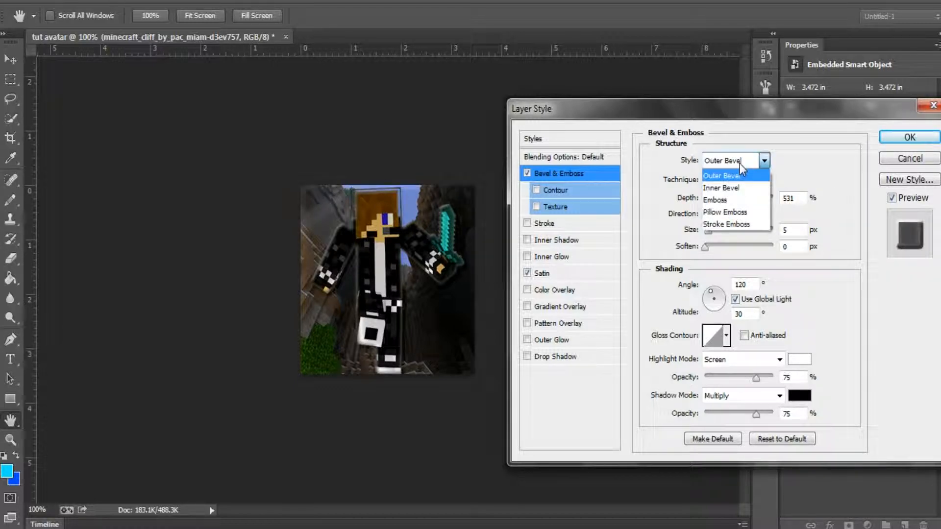
{"action": "left_click", "coordinate": [722, 175]}
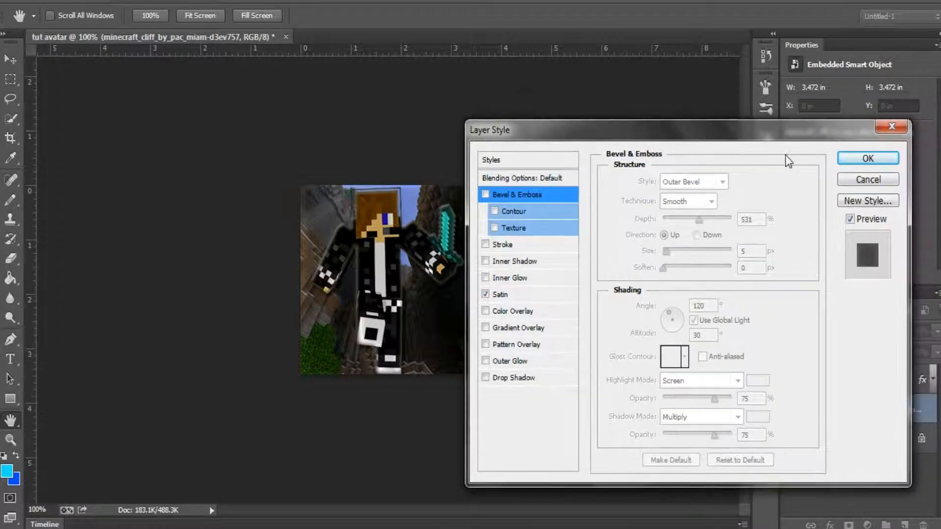
{"action": "left_click", "coordinate": [868, 158]}
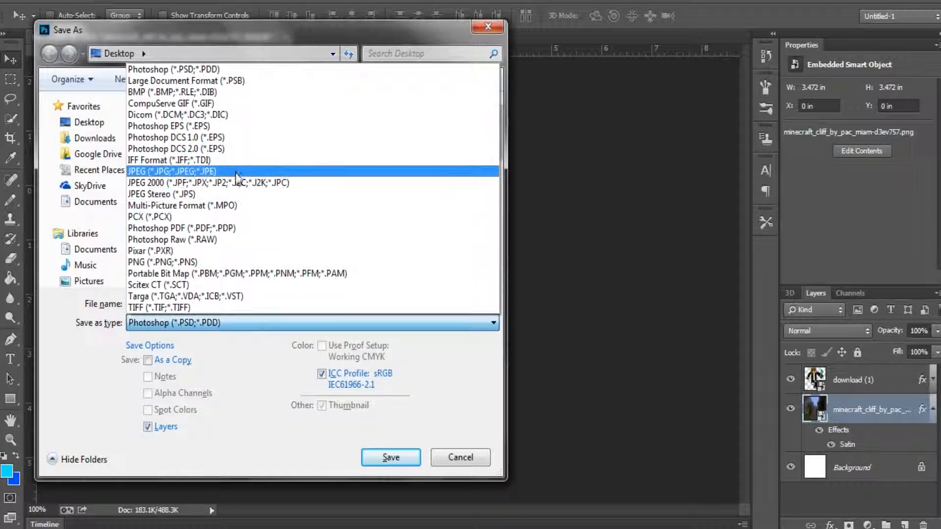
- Save the avatar to the Desktop as 'tut avatar' JPEG at Quality 12 Maximum
{"action": "left_click", "coordinate": [167, 172]}
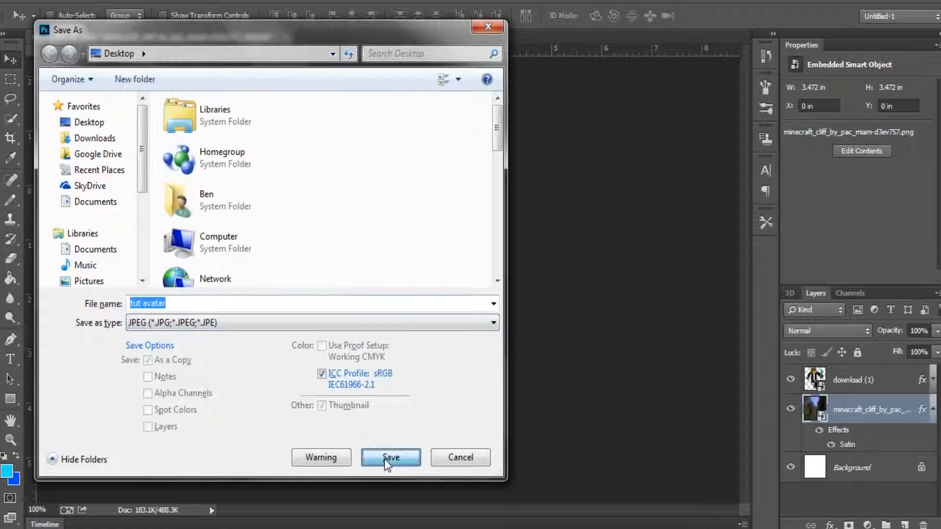
{"action": "left_click", "coordinate": [390, 458]}
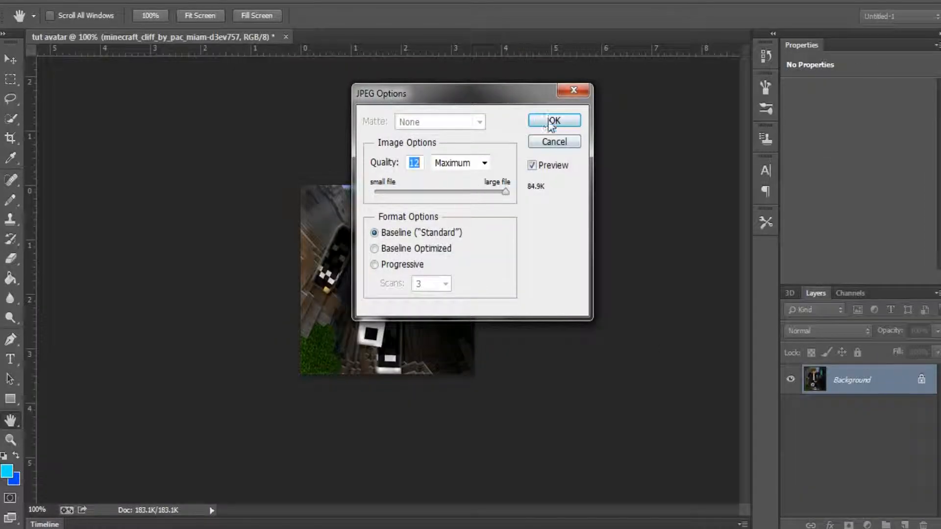
{"action": "left_click", "coordinate": [554, 121]}
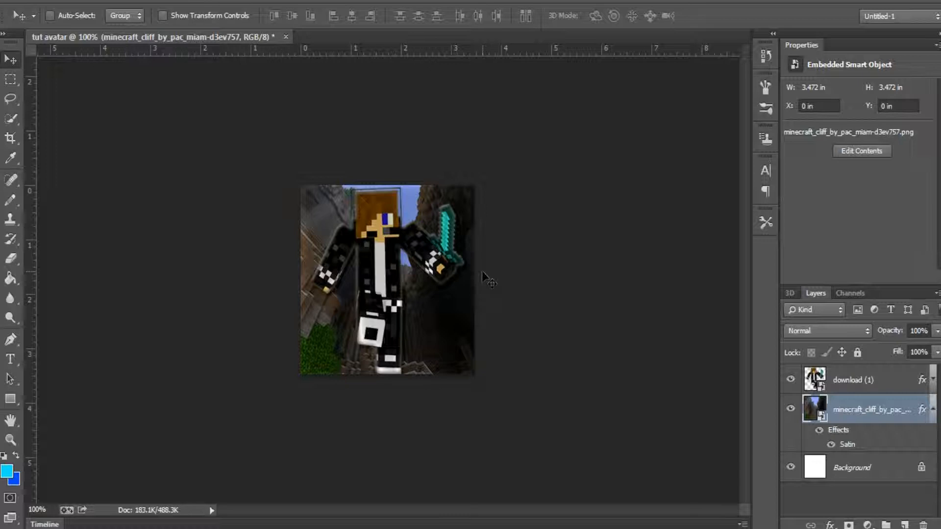
{"action": "mouse_move", "coordinate": [395, 247]}
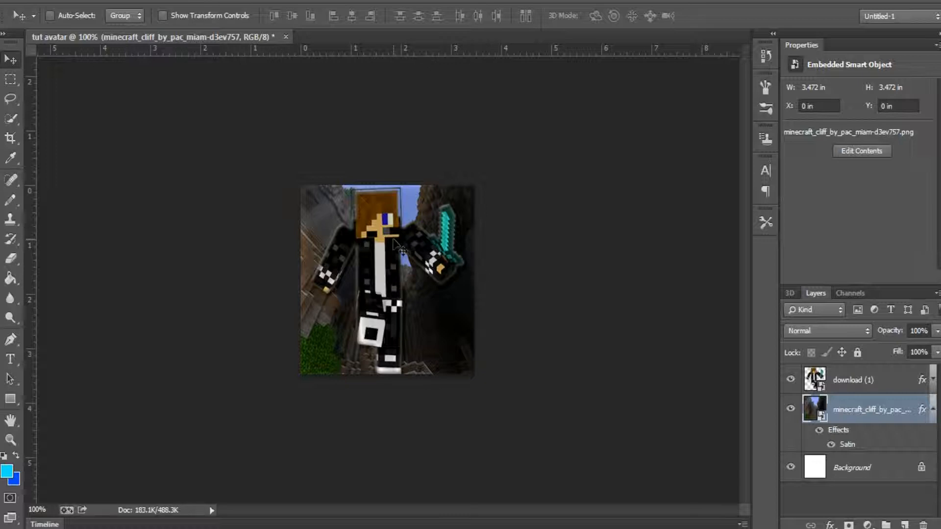